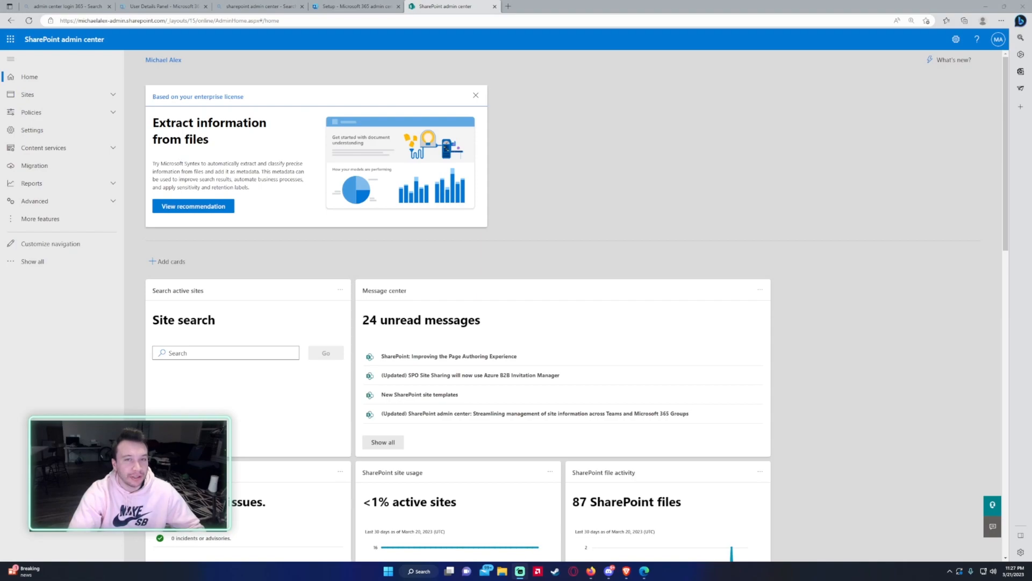
pyautogui.moveTo(147, 350)
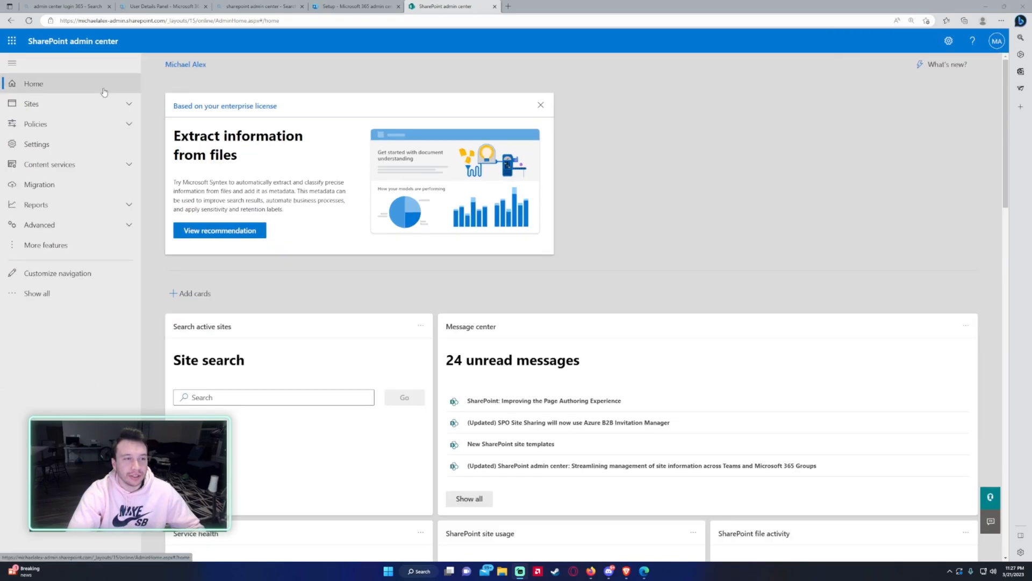
pyautogui.moveTo(105, 79)
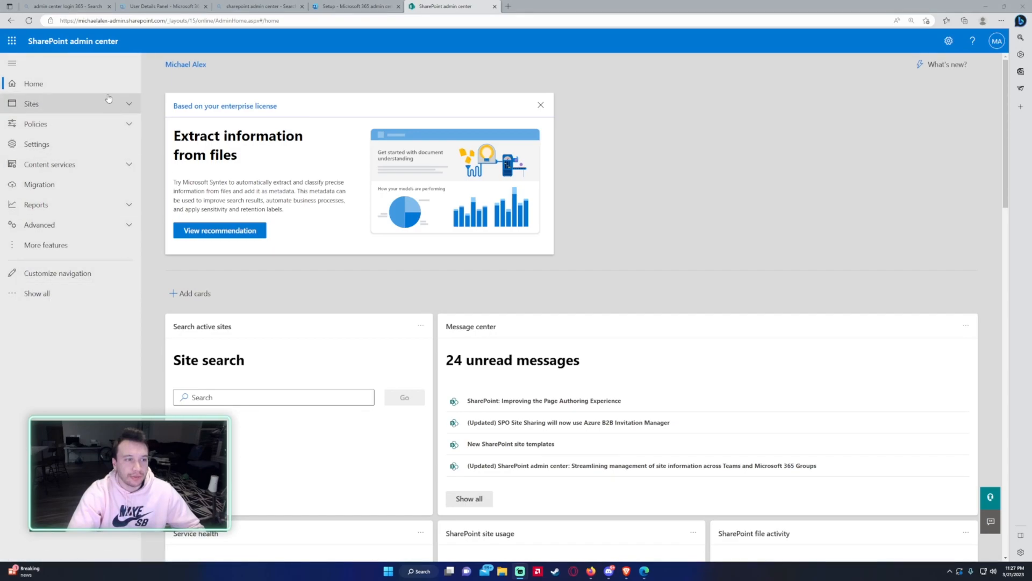
pyautogui.moveTo(129, 138)
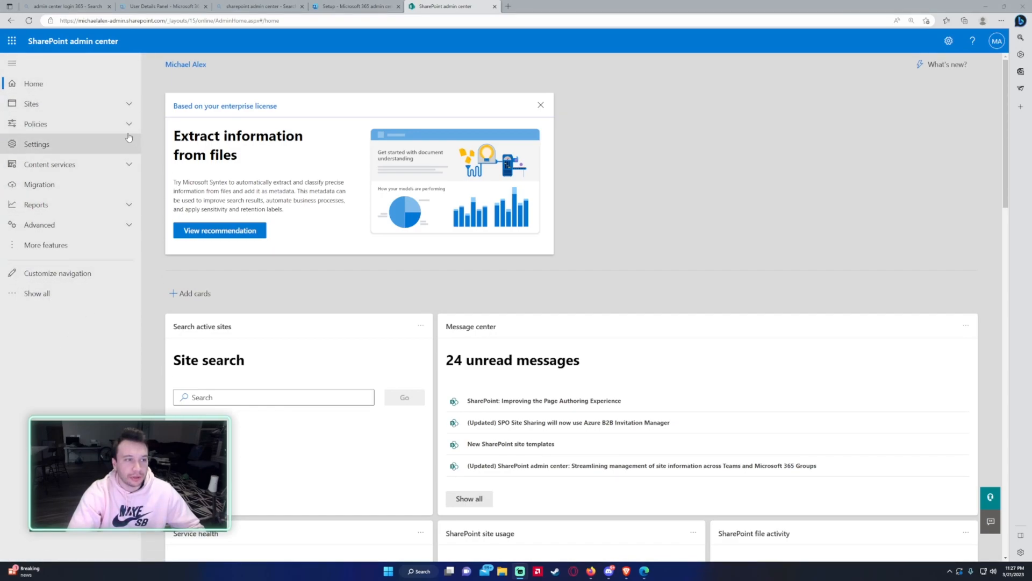
pyautogui.moveTo(115, 103)
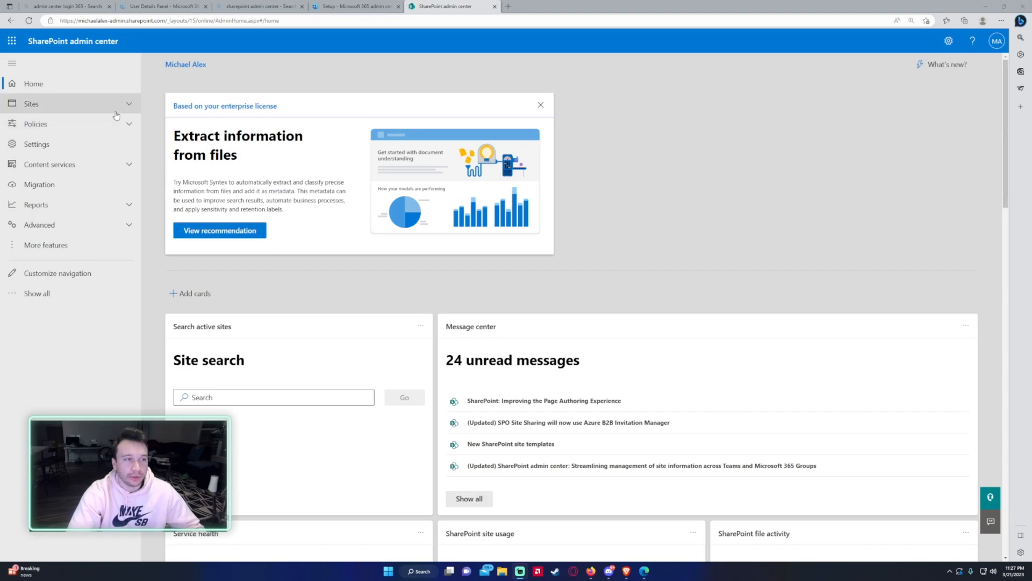
# - Expand the Sites section in the admin center's left navigation
pyautogui.click(32, 103)
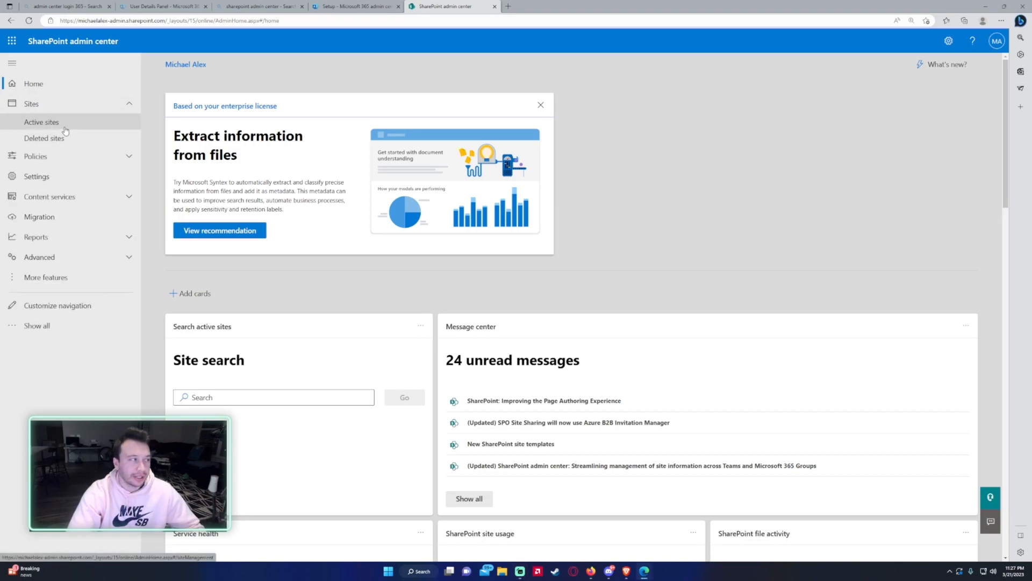
# - Open the Active sites page listing the organization's sites
pyautogui.click(41, 123)
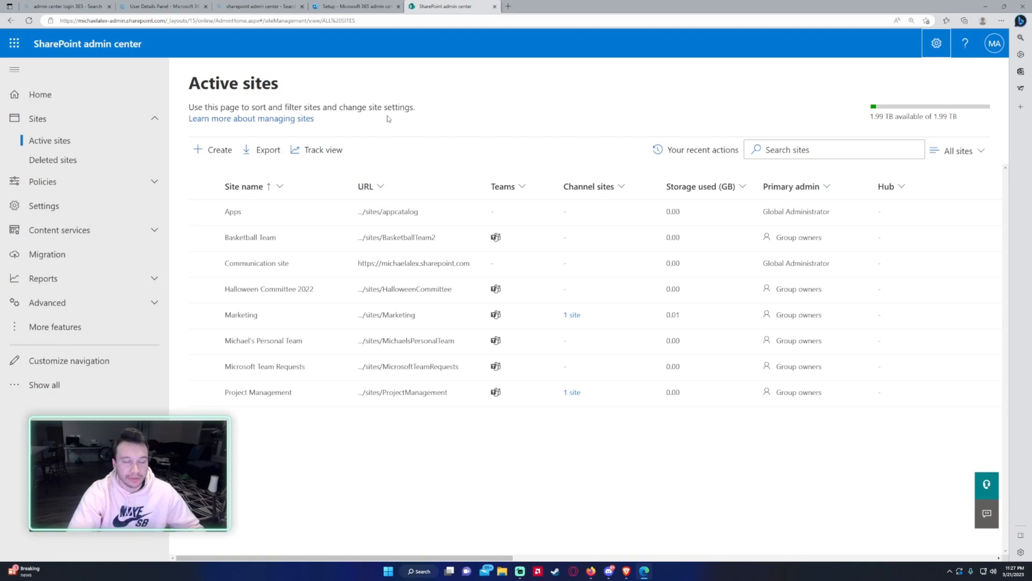
pyautogui.moveTo(213, 149)
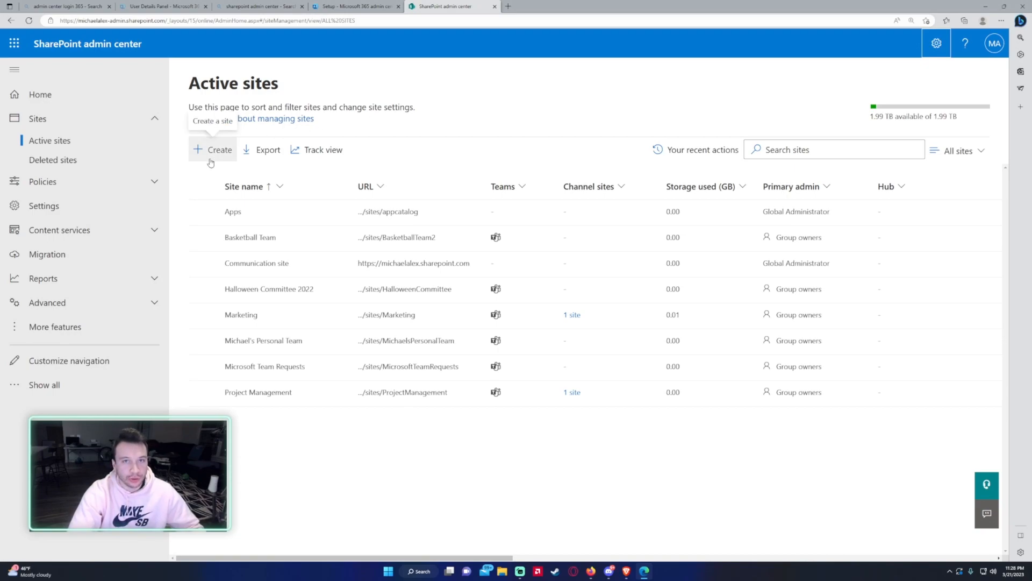
pyautogui.moveTo(231, 163)
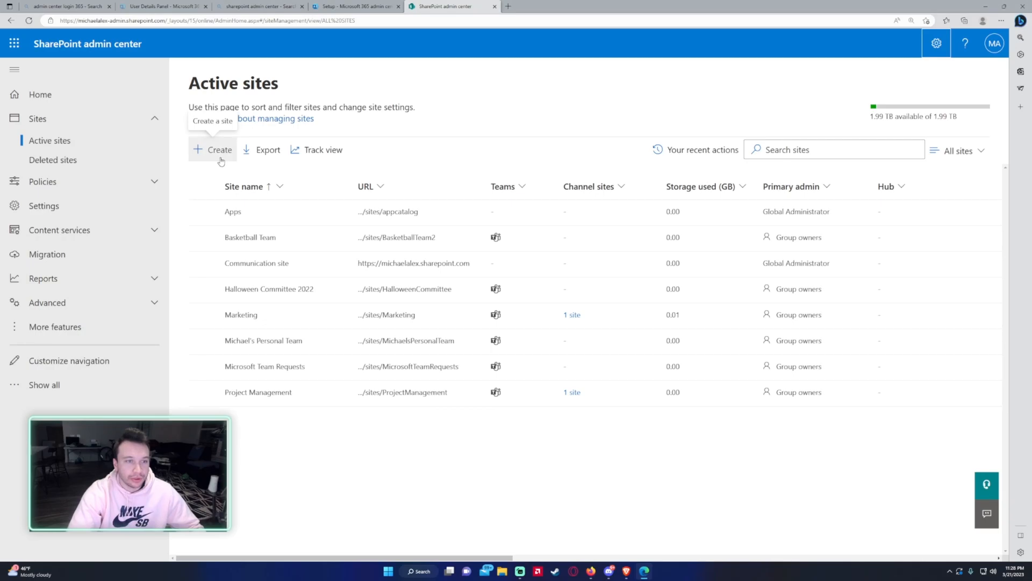
# - Start a new site from the Active sites page using + Create
pyautogui.click(214, 149)
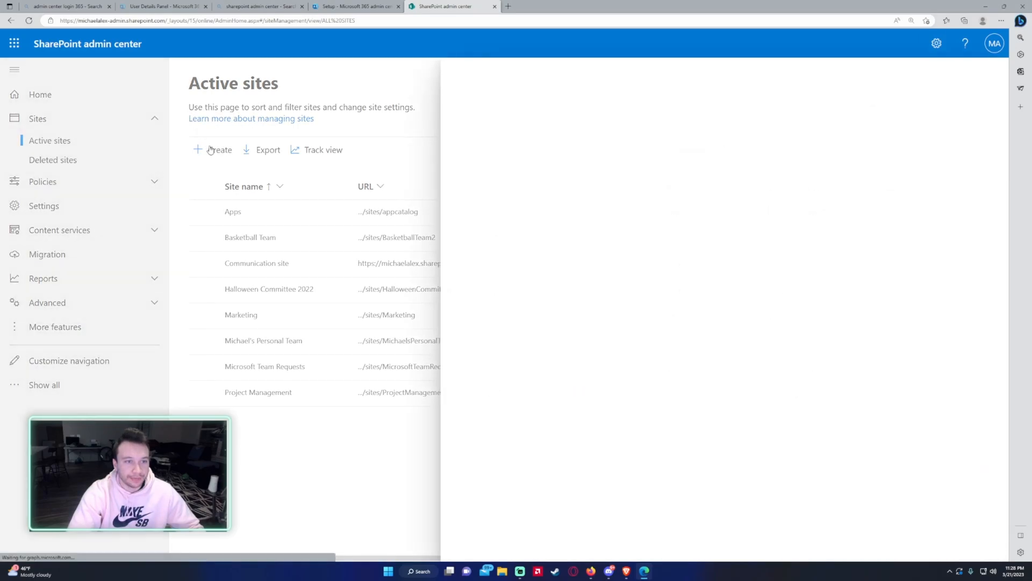
pyautogui.click(212, 149)
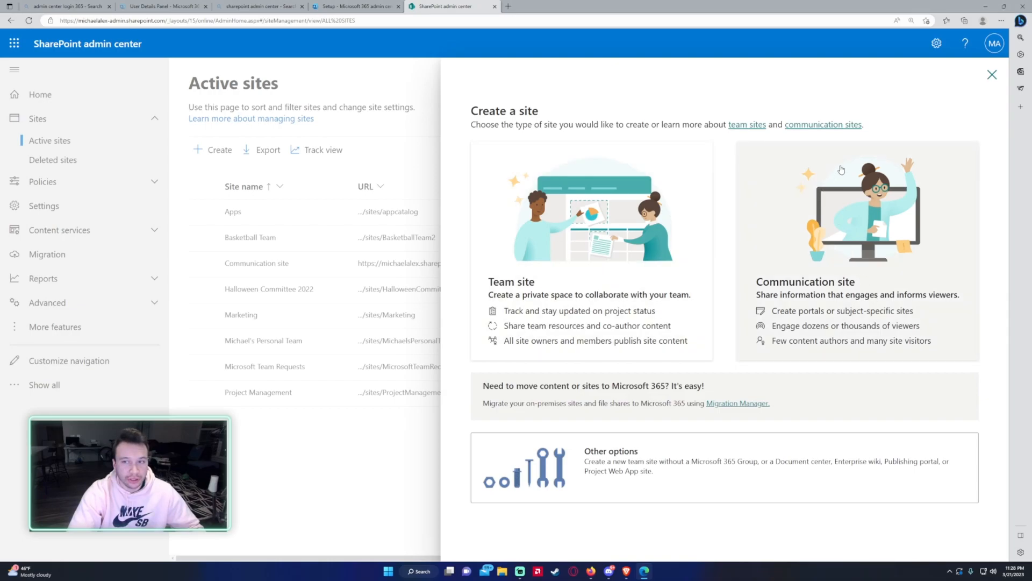
pyautogui.moveTo(747, 124)
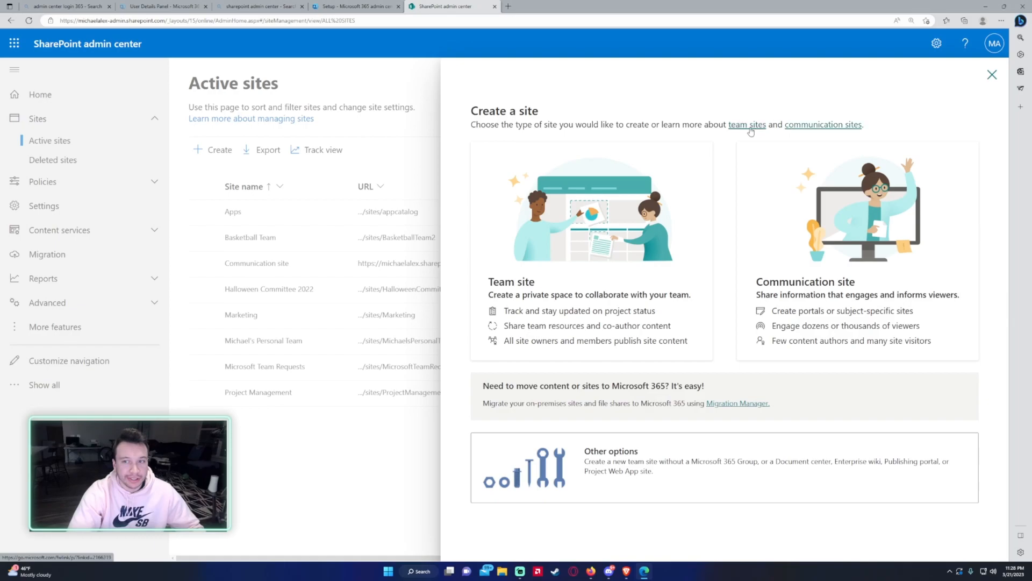
pyautogui.moveTo(546, 209)
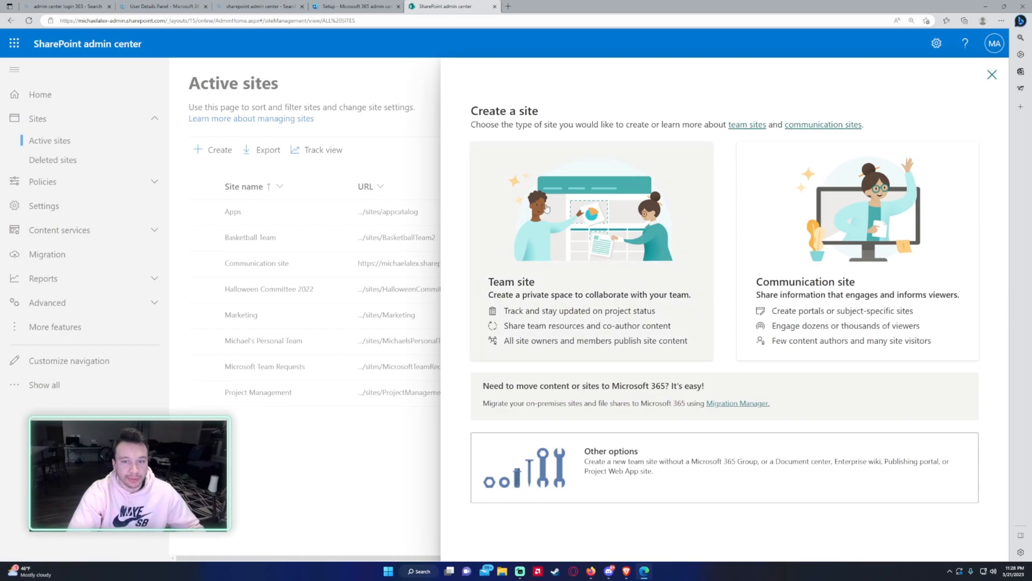
pyautogui.moveTo(611, 266)
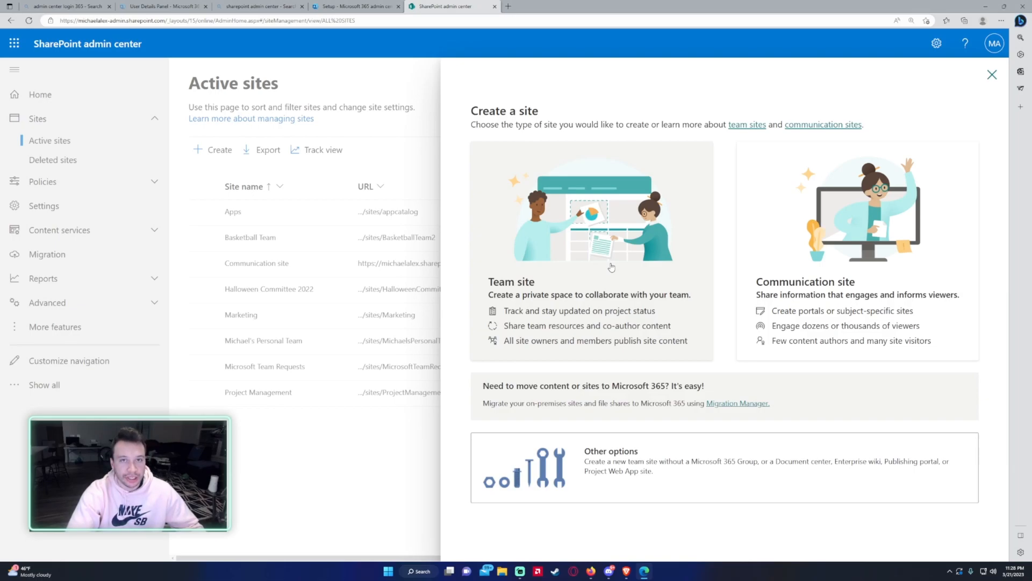
pyautogui.moveTo(605, 255)
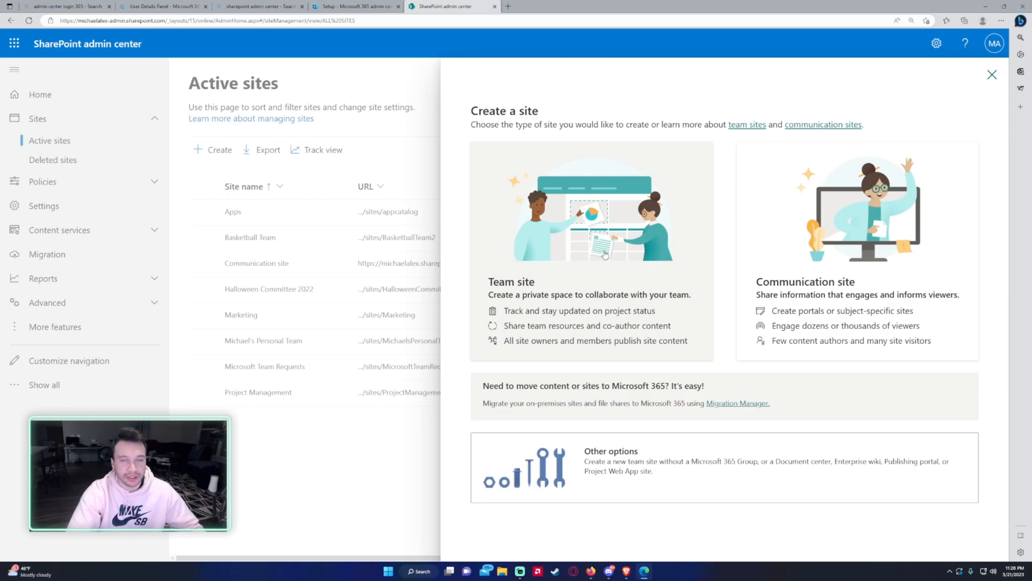
pyautogui.moveTo(901, 264)
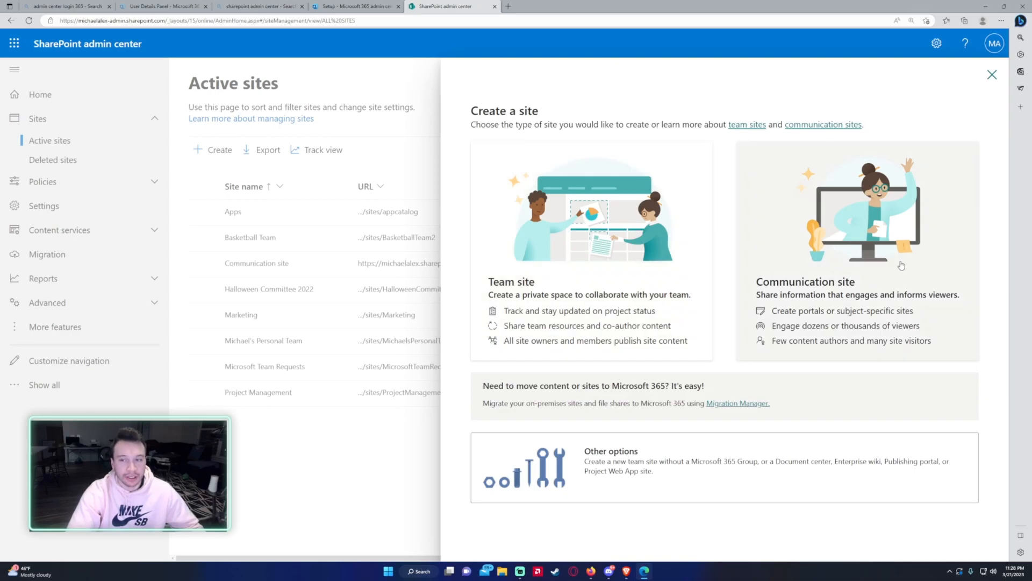
pyautogui.moveTo(880, 240)
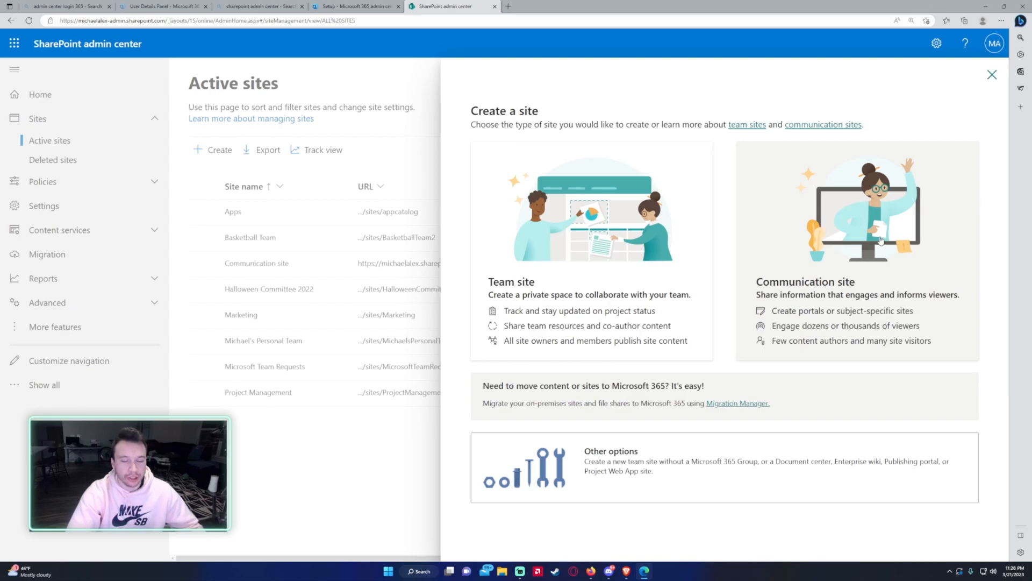
pyautogui.moveTo(672, 270)
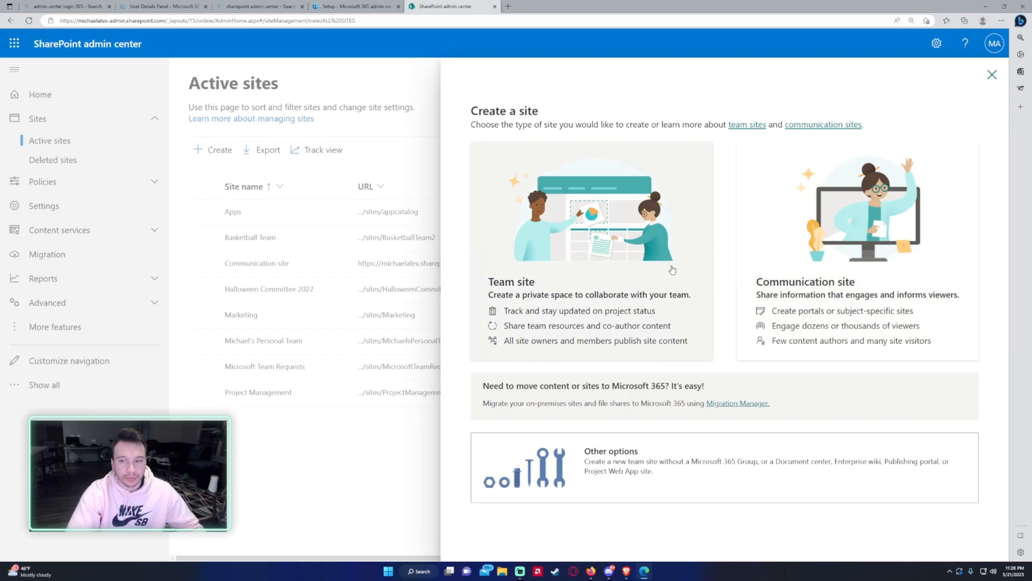
pyautogui.moveTo(737, 294)
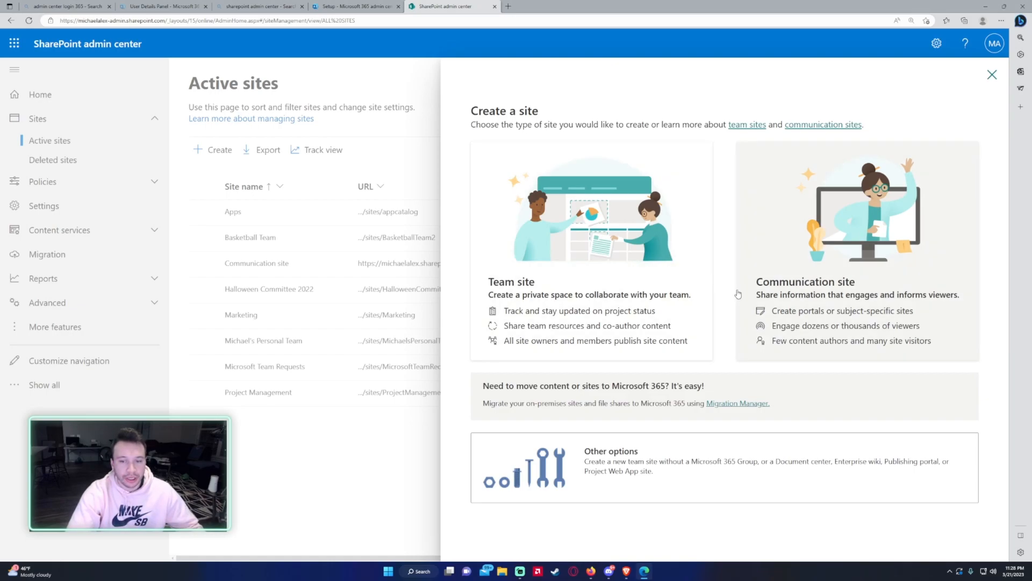
# - Choose Team site and name it 'Information Technology'
pyautogui.click(590, 249)
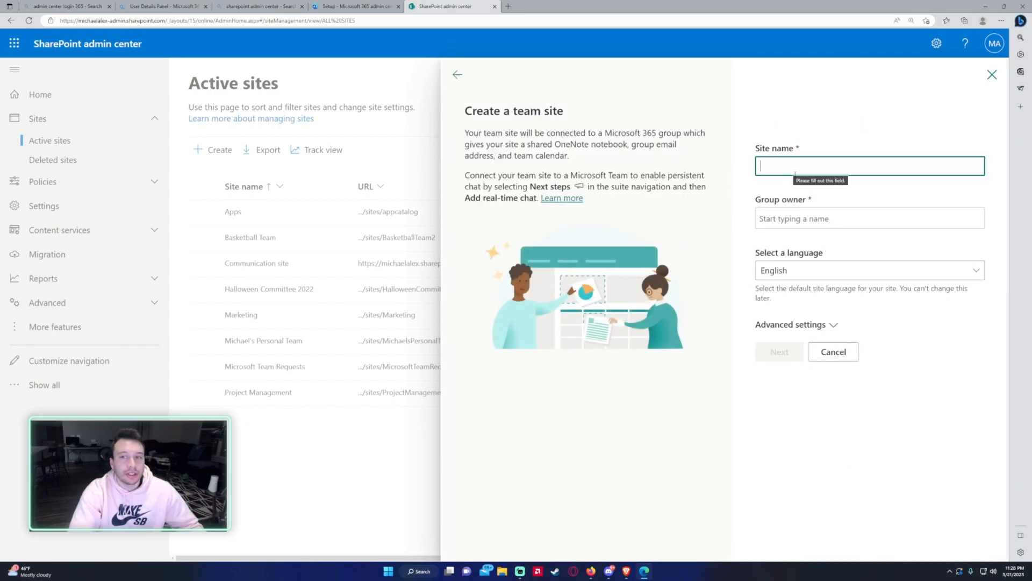
pyautogui.write('Information Technolo')
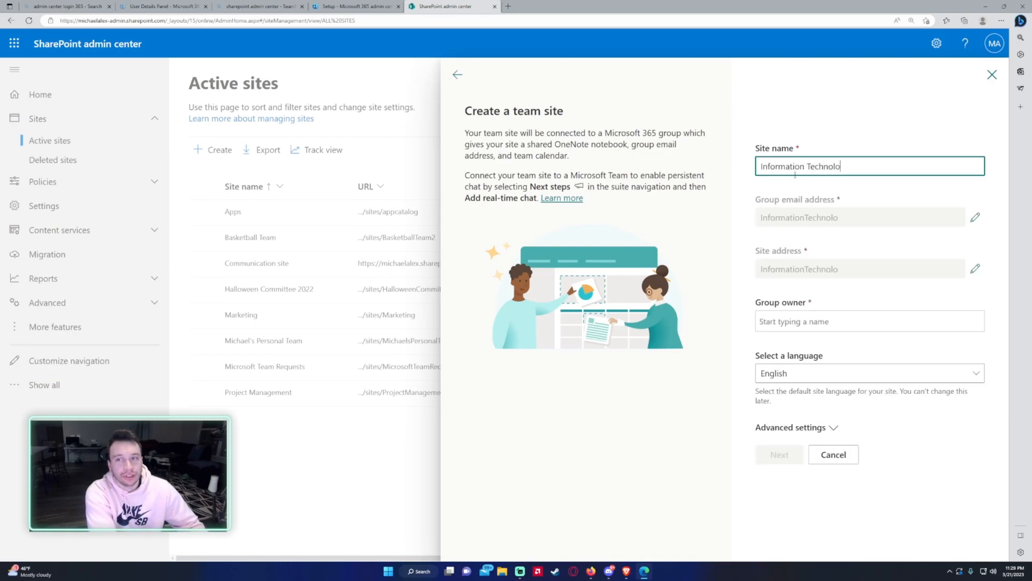
pyautogui.write('gy')
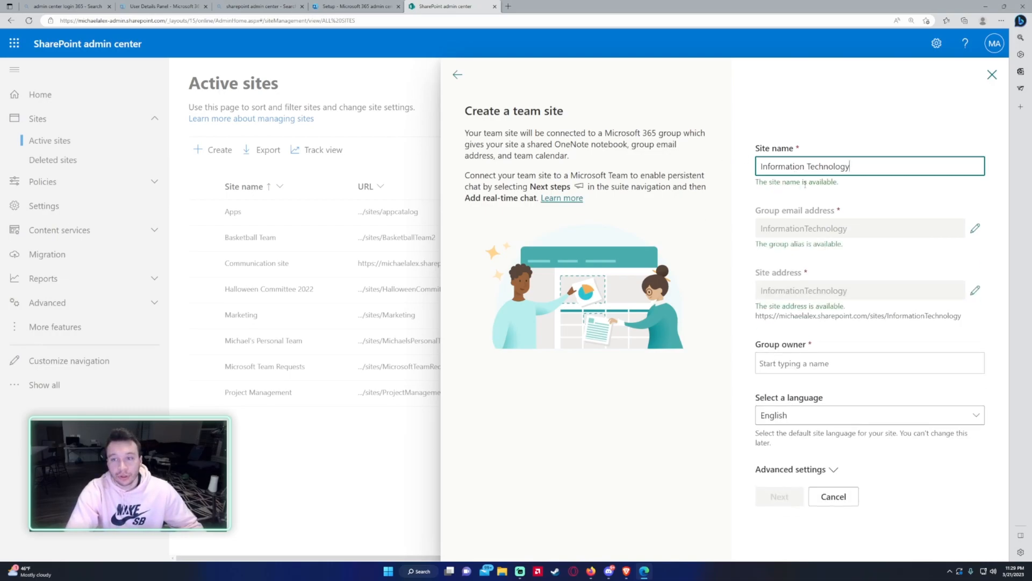
pyautogui.moveTo(764, 194)
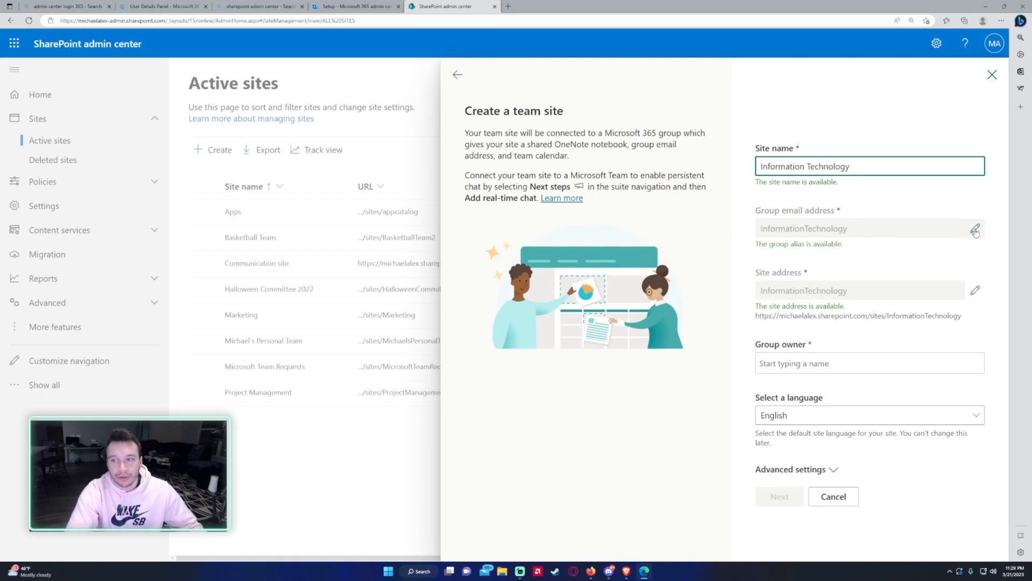
pyautogui.moveTo(992, 290)
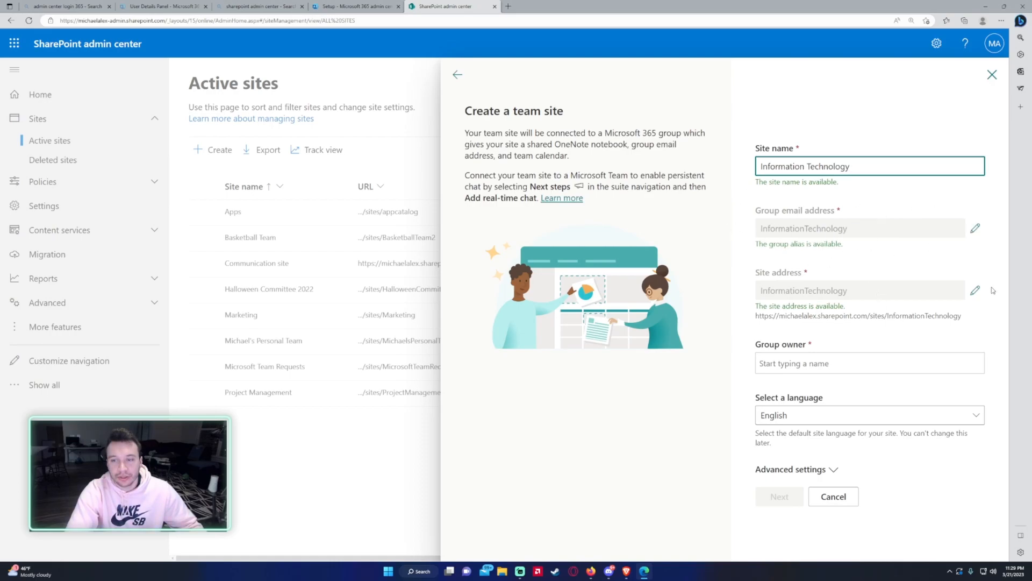
pyautogui.moveTo(813, 324)
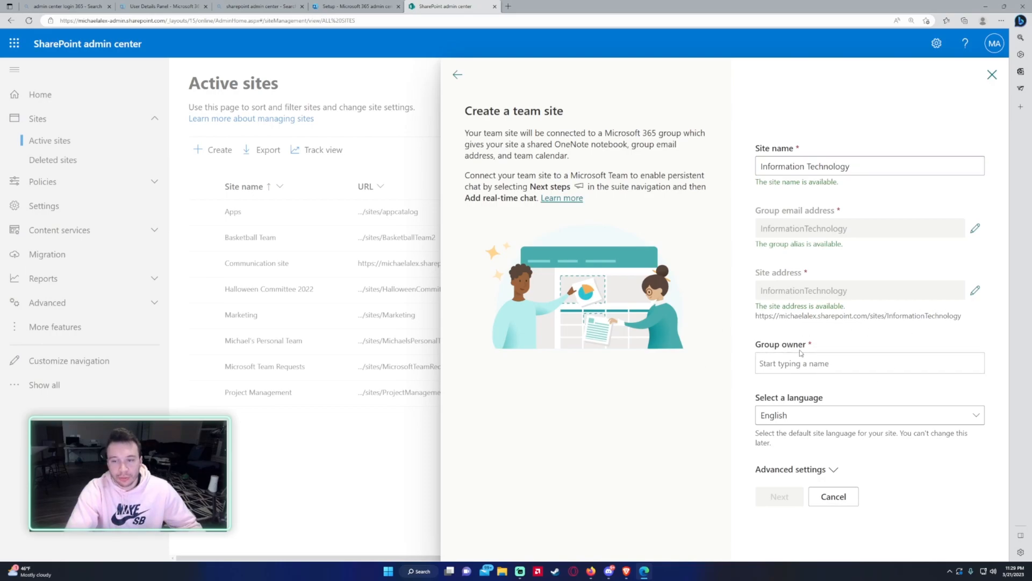
# - Set Michael as the group owner of the new team site
pyautogui.write('mich')
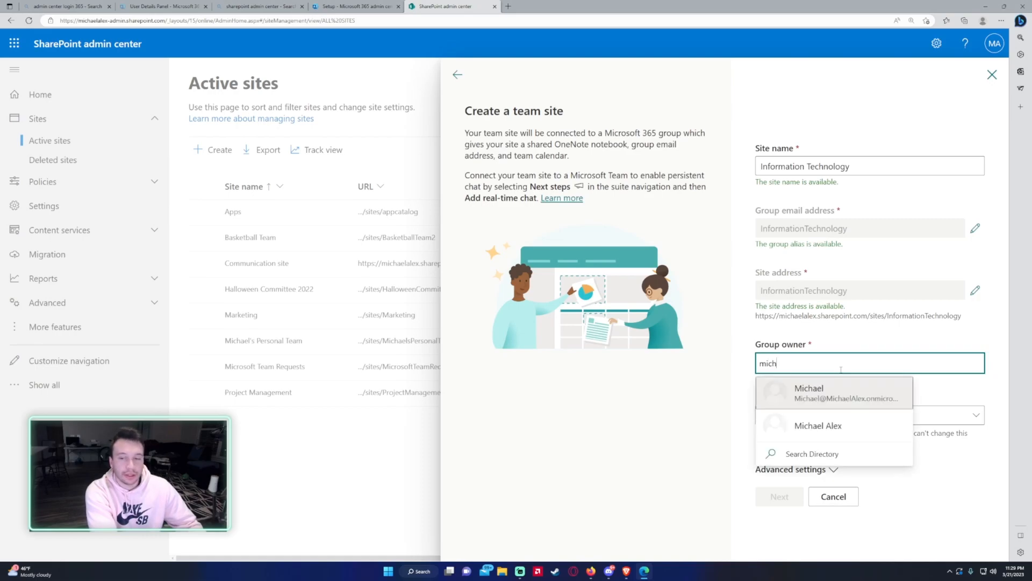
pyautogui.write('ael')
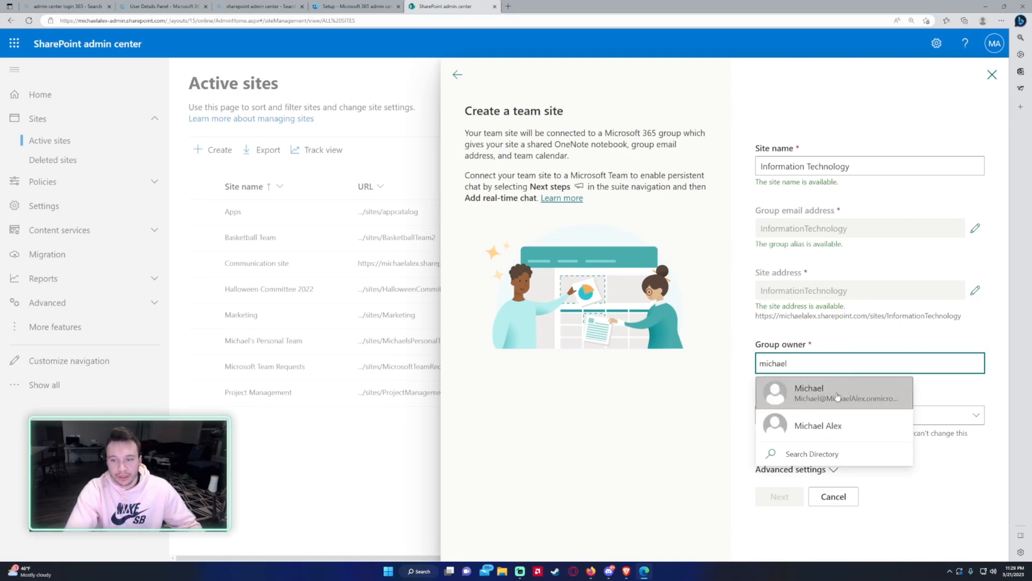
pyautogui.click(809, 393)
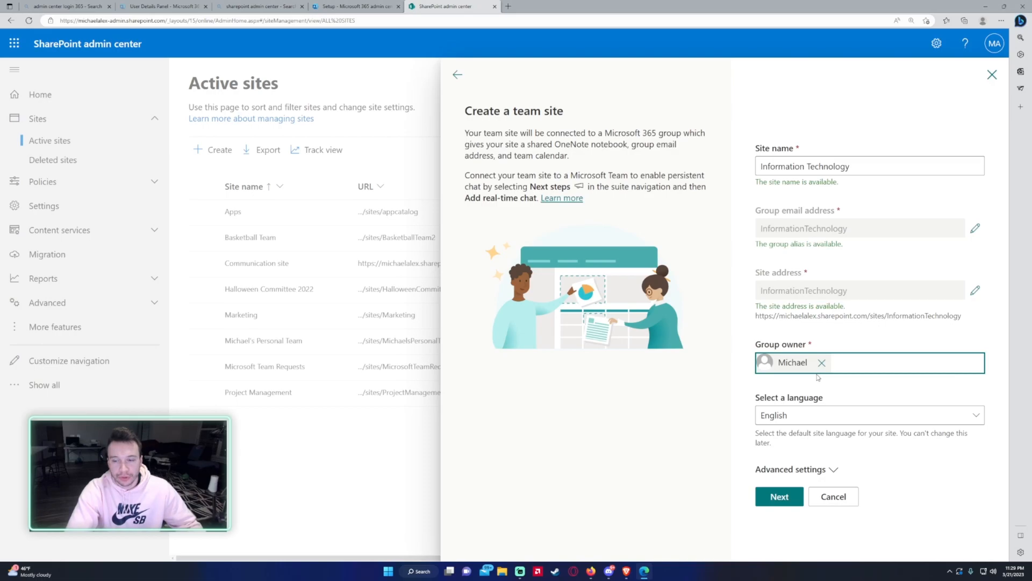
pyautogui.moveTo(826, 471)
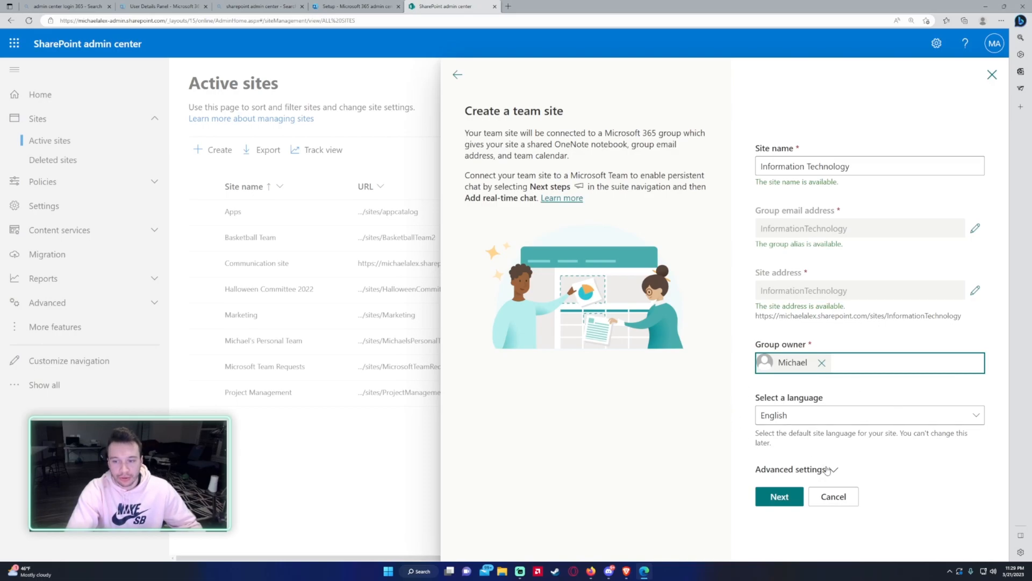
# - Expand Advanced settings and keep the site's privacy set to Private
pyautogui.click(792, 469)
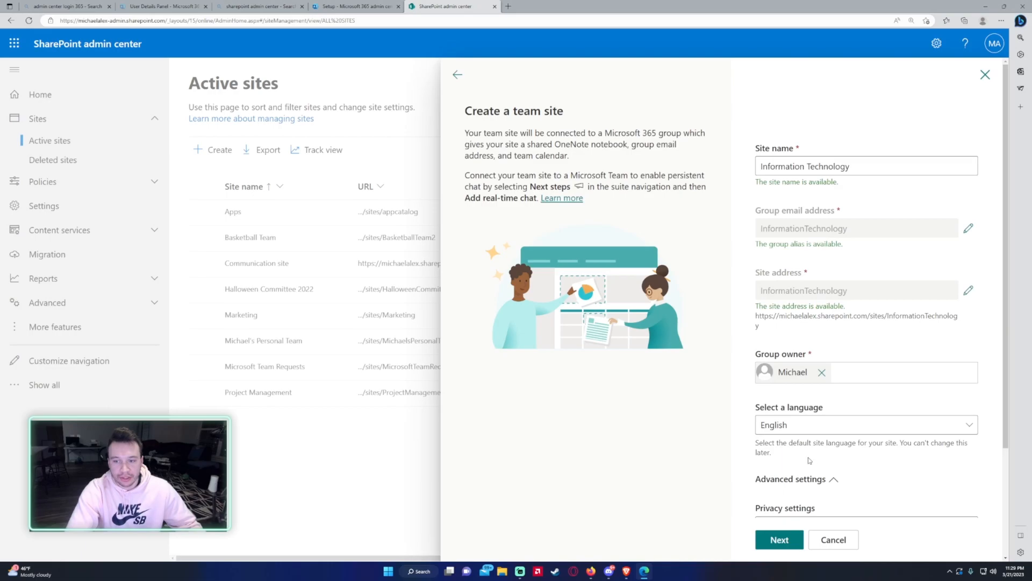
pyautogui.scroll(-3)
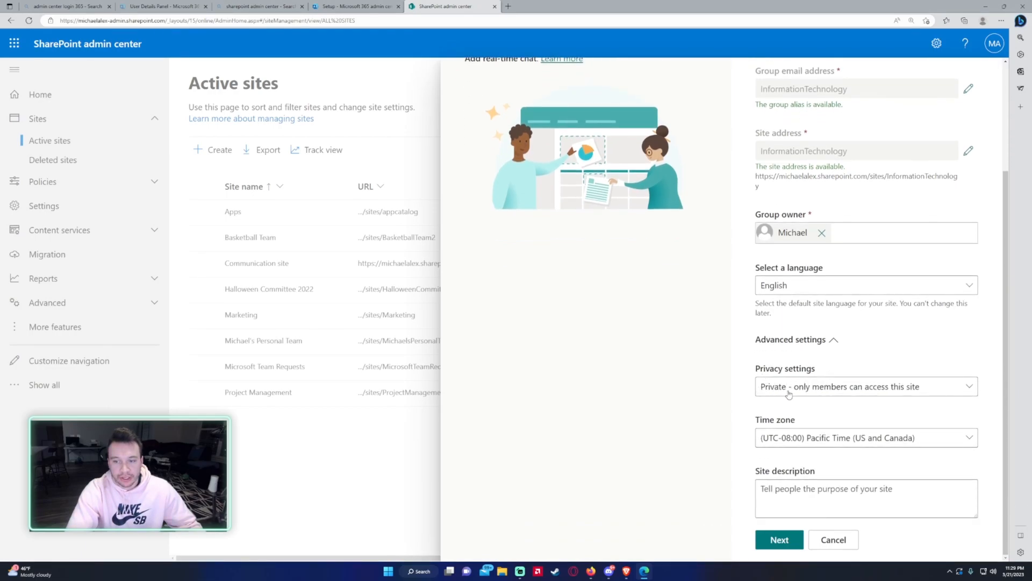
pyautogui.moveTo(923, 396)
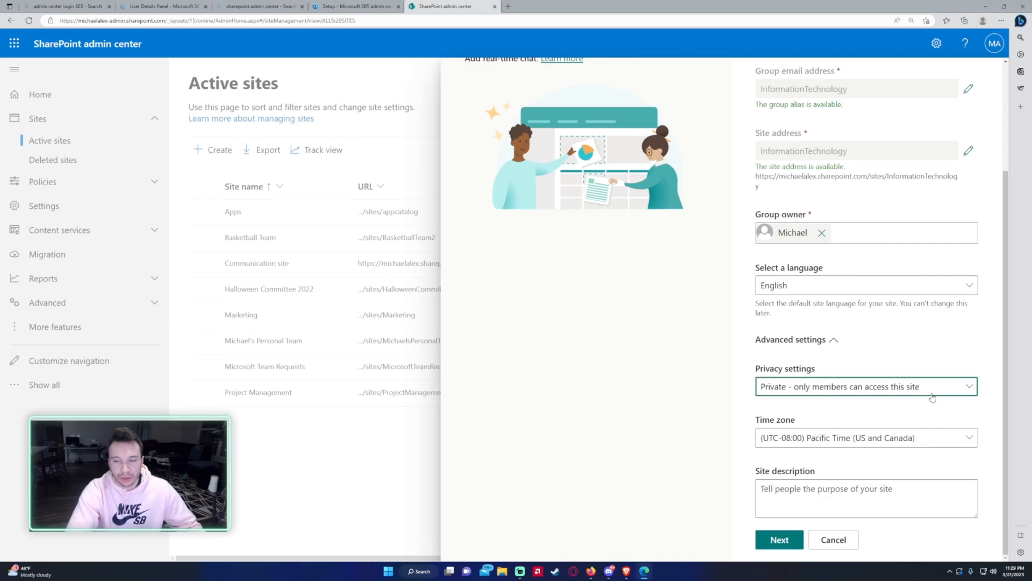
pyautogui.click(865, 387)
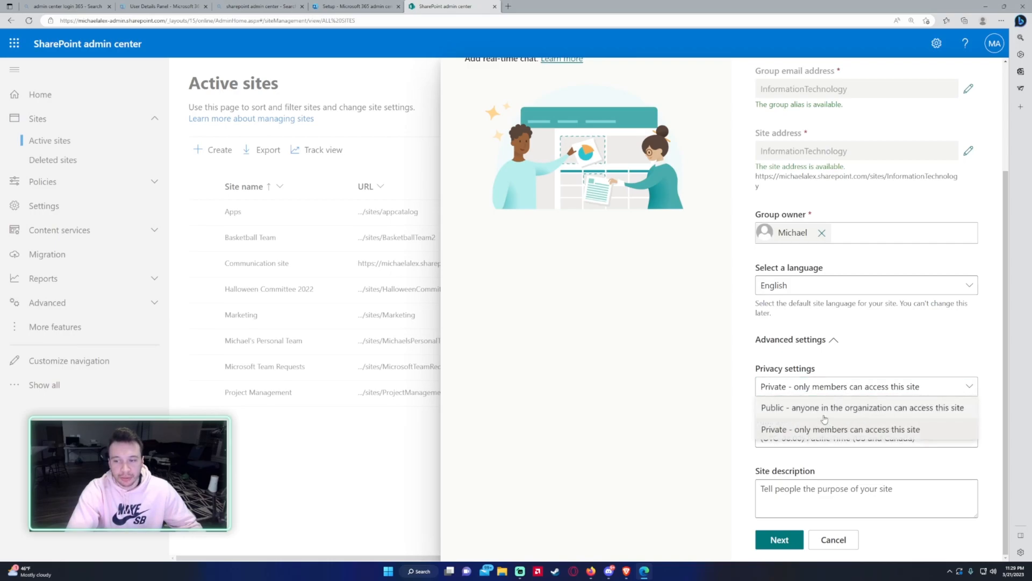
pyautogui.moveTo(849, 426)
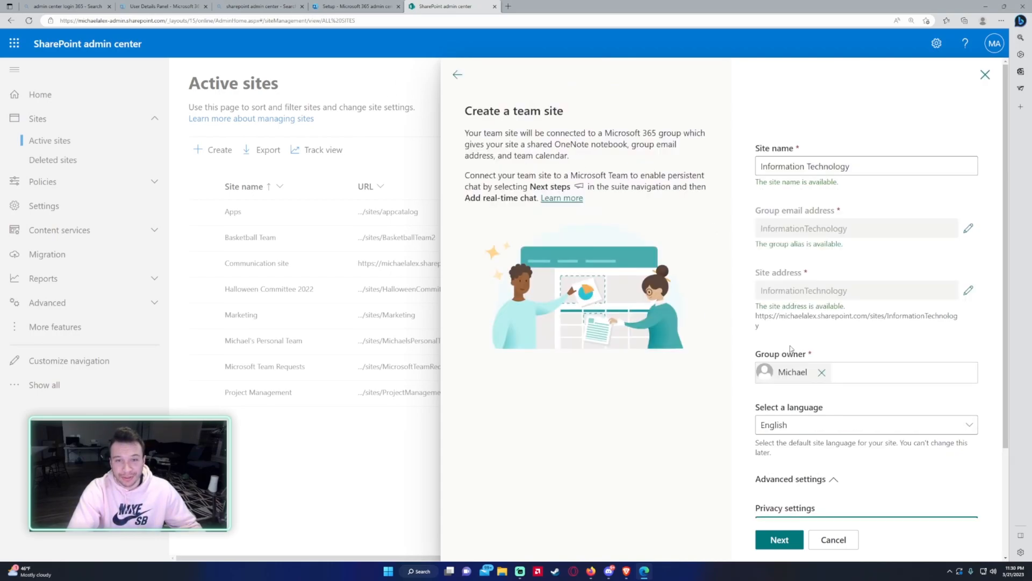
pyautogui.scroll(-3)
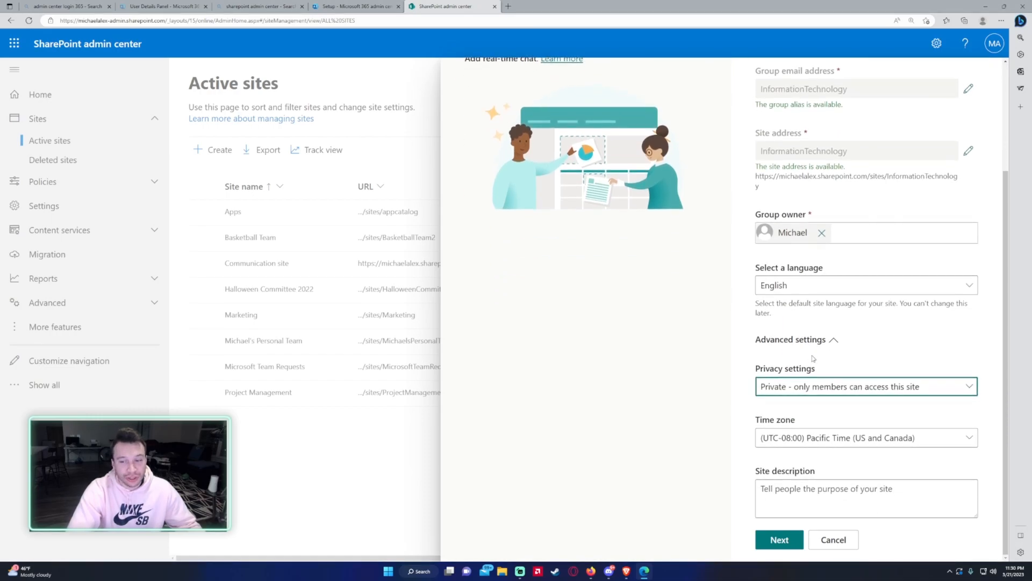
pyautogui.scroll(3)
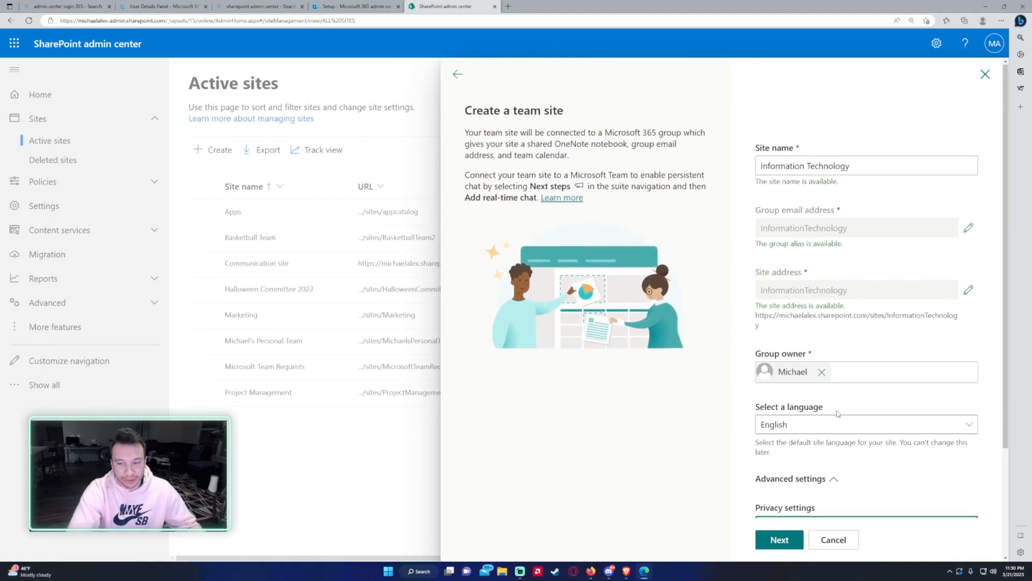
pyautogui.scroll(-3)
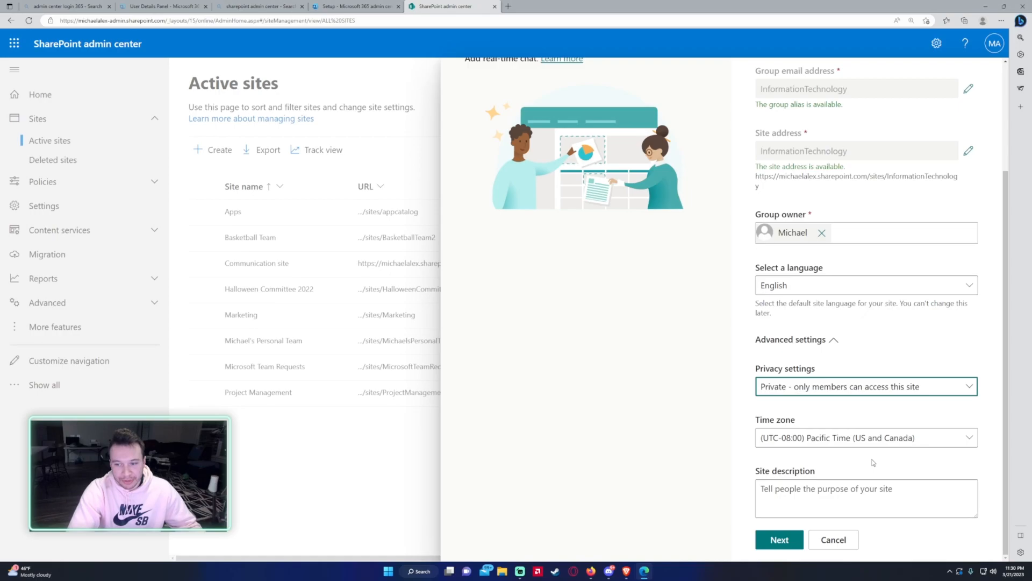
# - Keep Pacific Time, add description 'Site for Information Technology', and continue
pyautogui.click(865, 437)
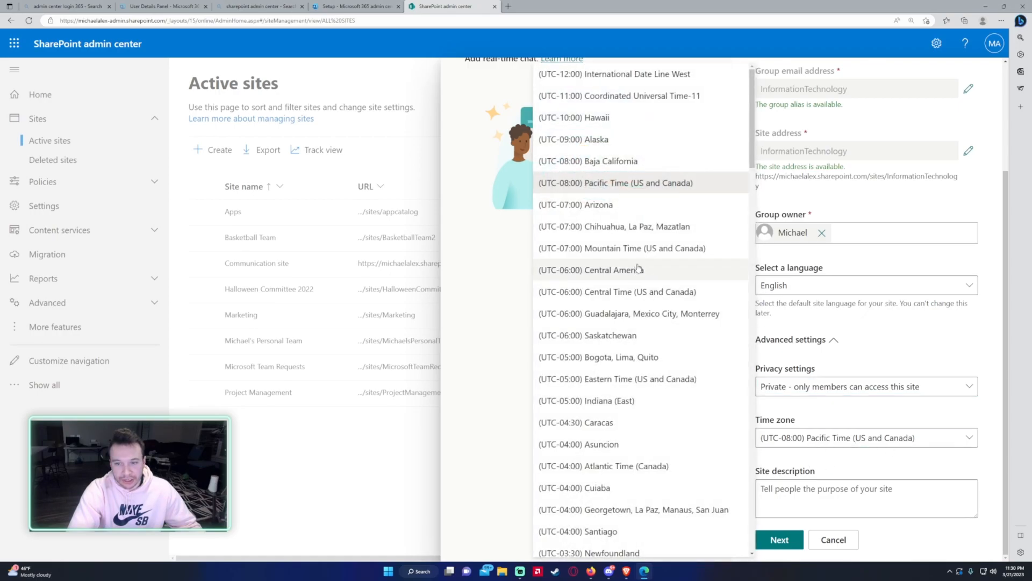
pyautogui.click(616, 182)
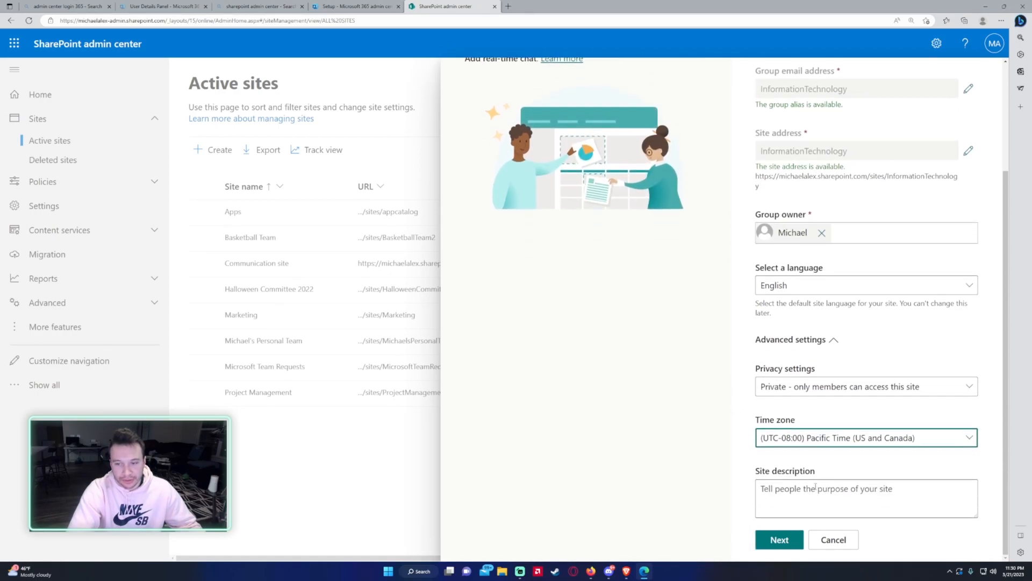
pyautogui.click(865, 498)
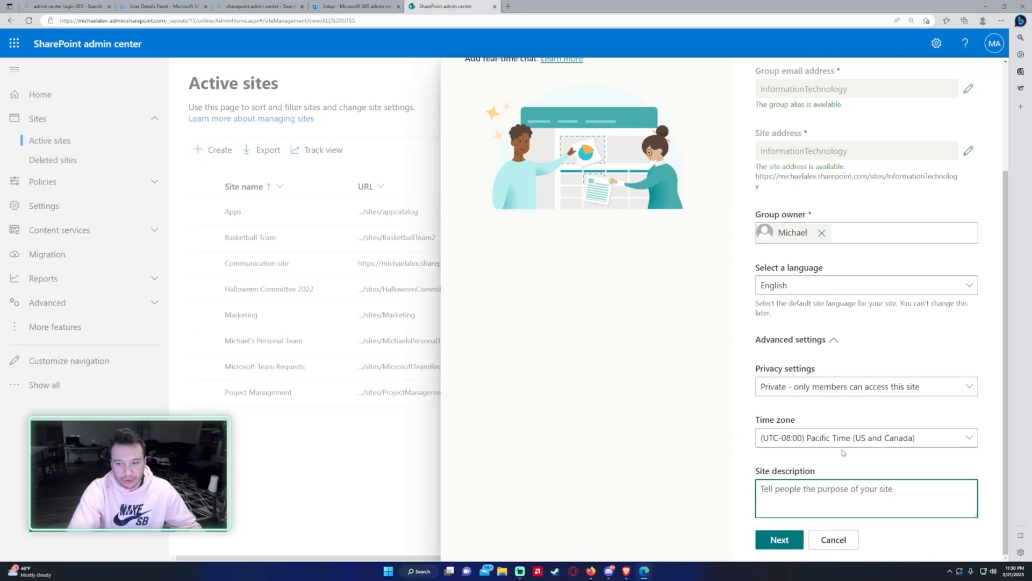
pyautogui.moveTo(863, 400)
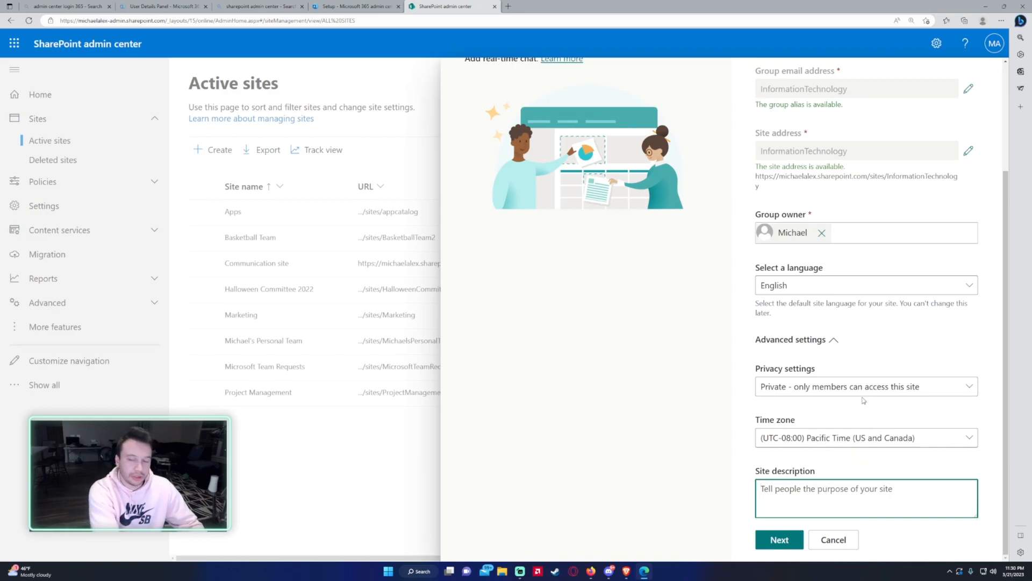
pyautogui.write('Site for INfor')
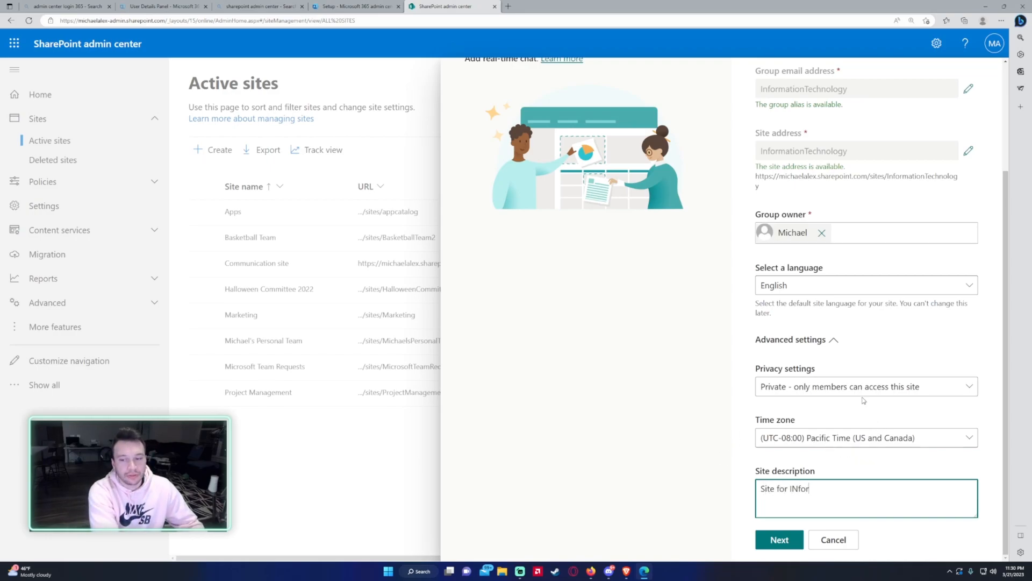
pyautogui.write('mation')
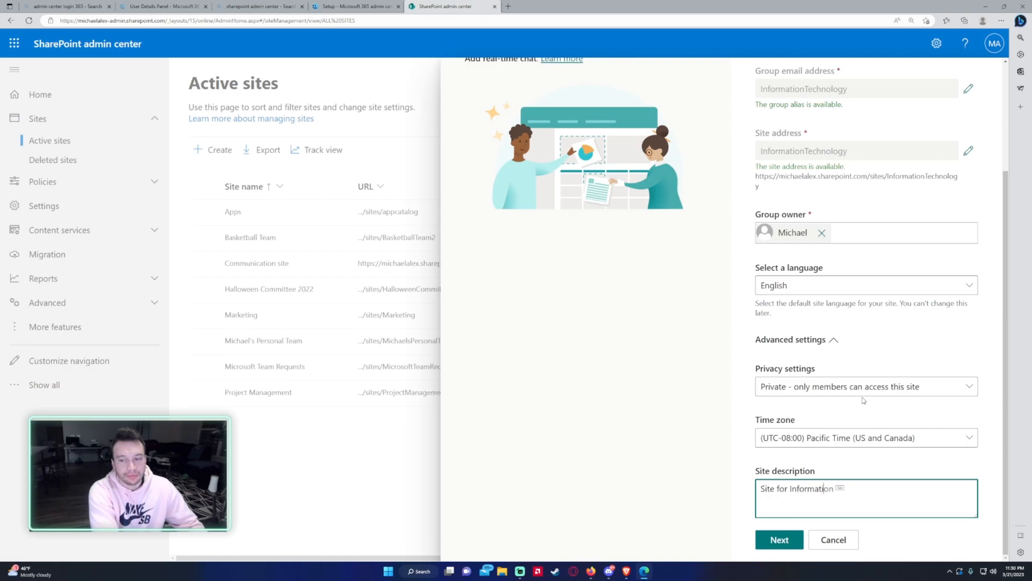
pyautogui.write('Technology')
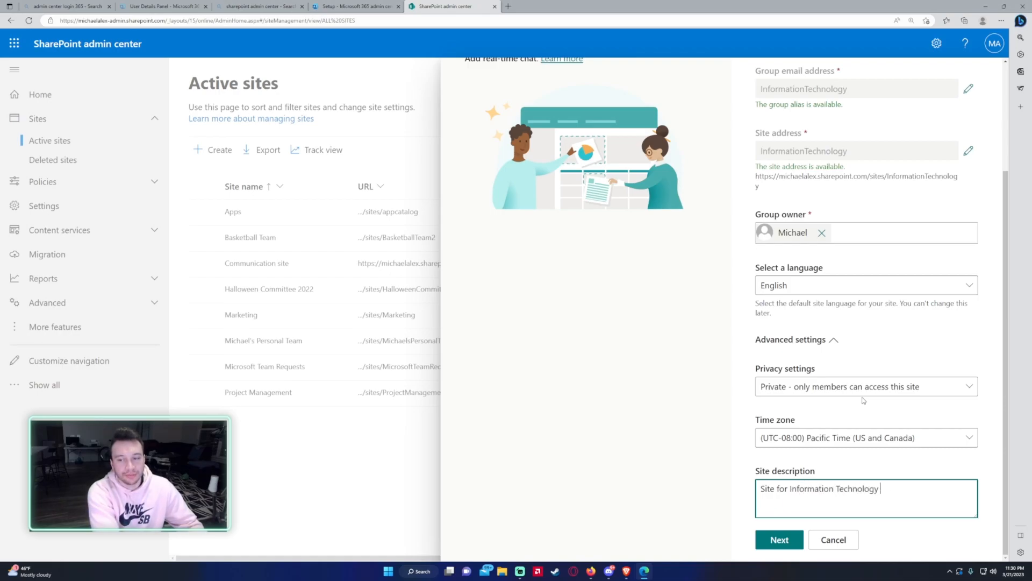
pyautogui.click(779, 539)
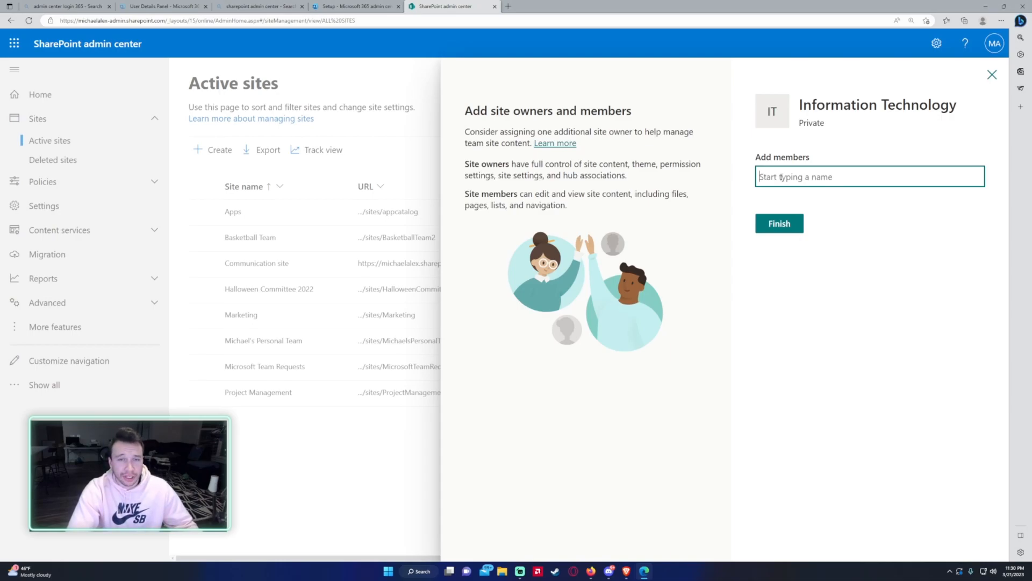
pyautogui.write('abby')
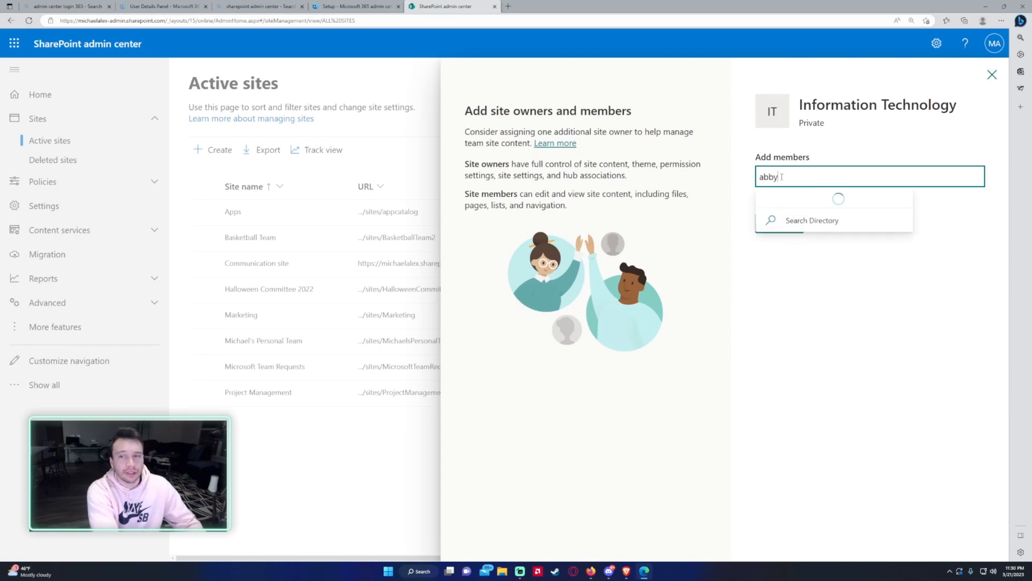
pyautogui.click(812, 220)
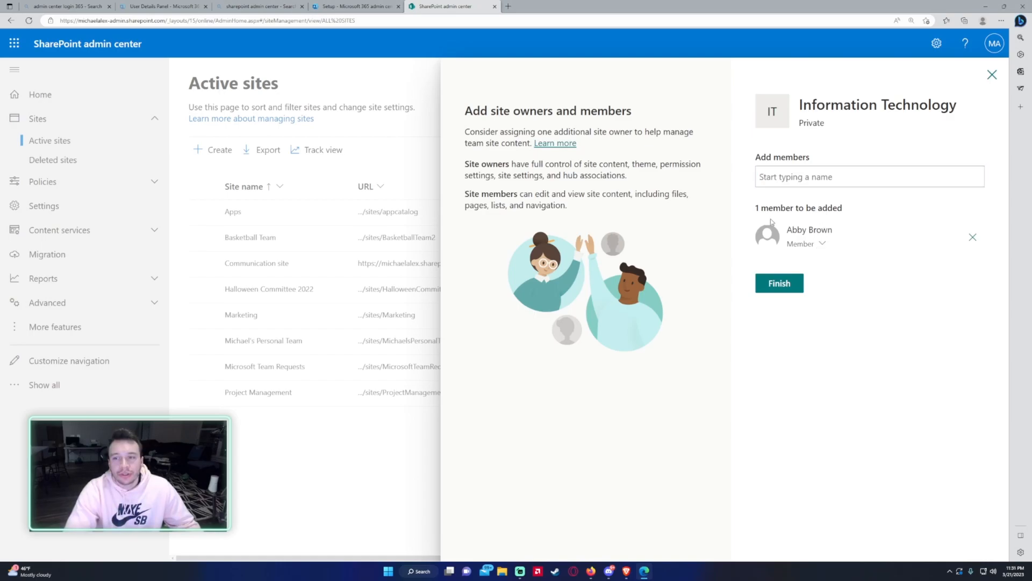
pyautogui.click(806, 244)
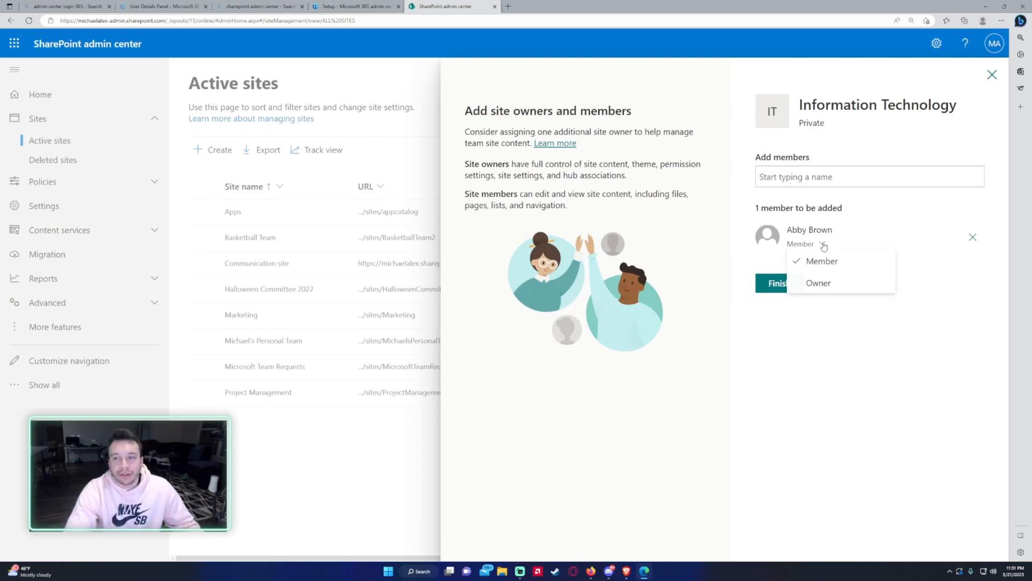
pyautogui.moveTo(819, 282)
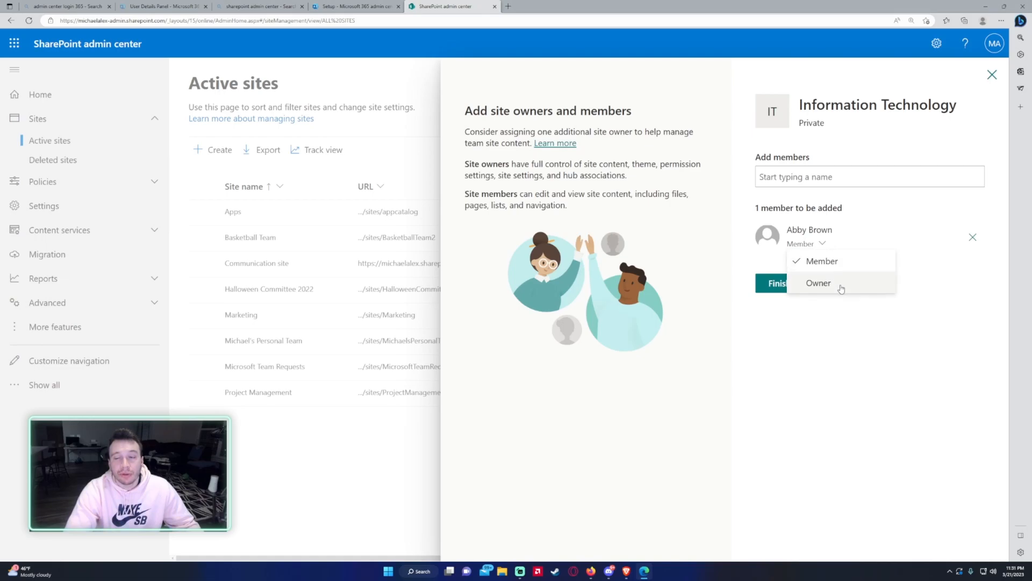
pyautogui.moveTo(869, 219)
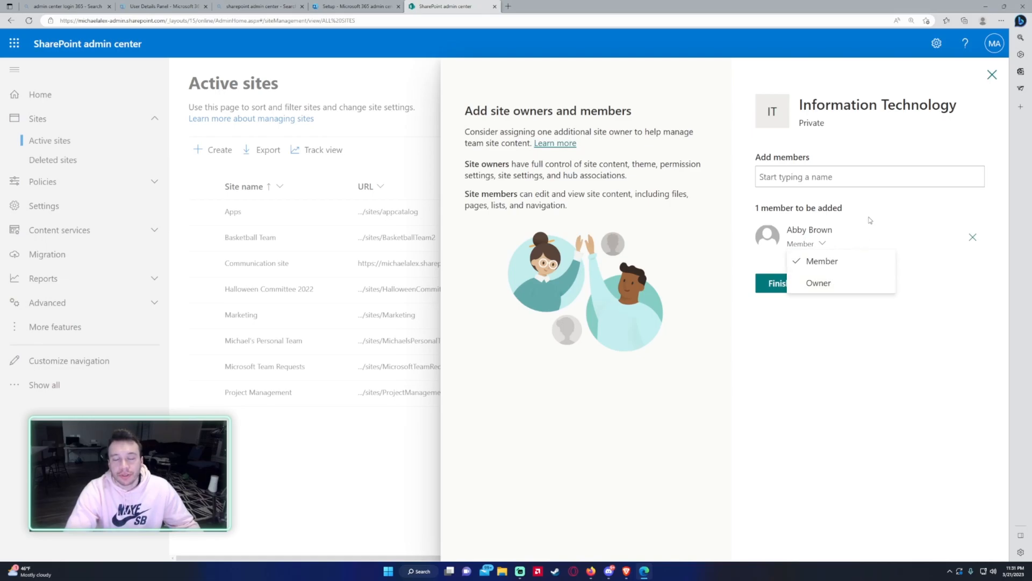
pyautogui.click(822, 260)
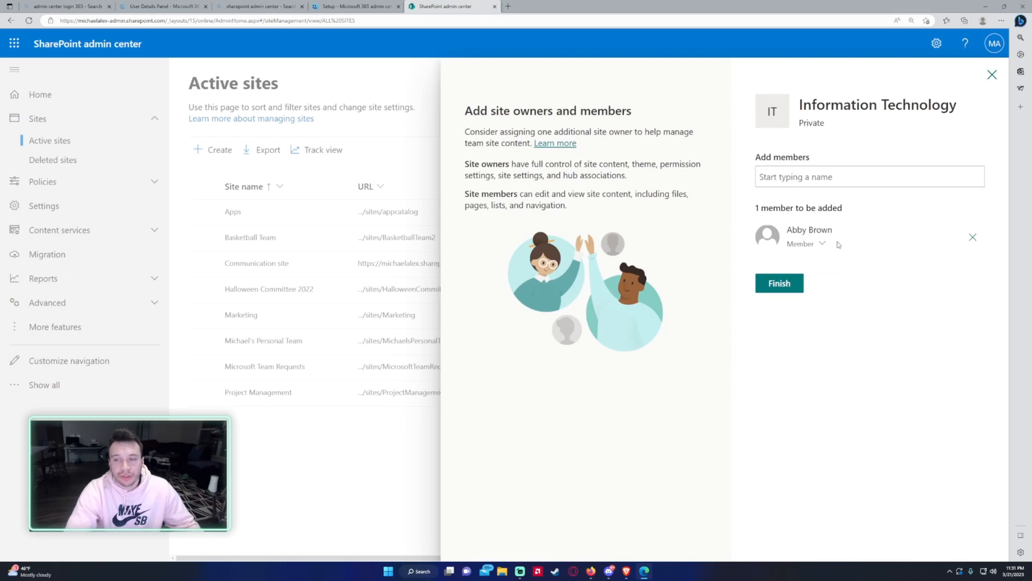
pyautogui.click(779, 282)
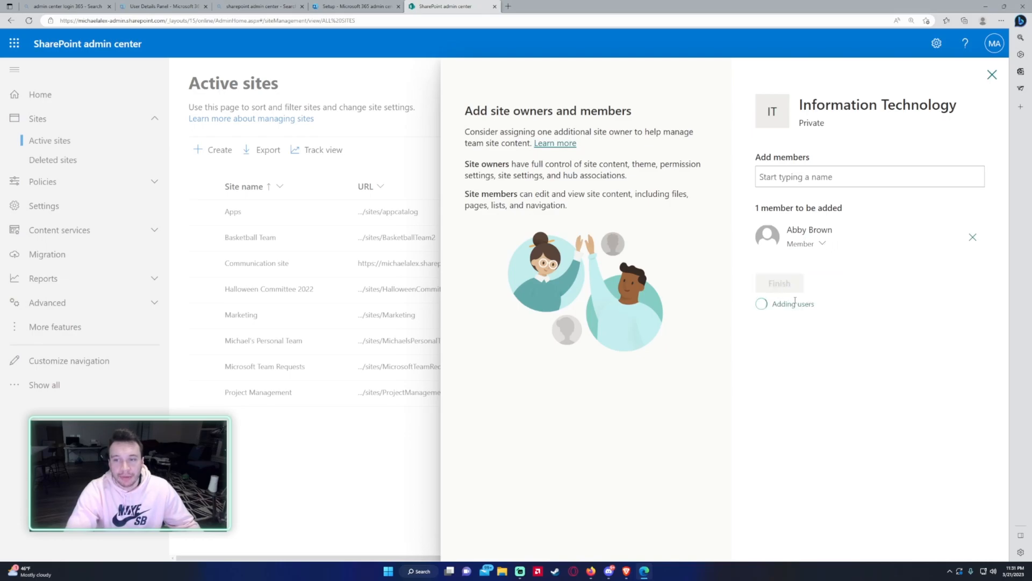
pyautogui.click(779, 284)
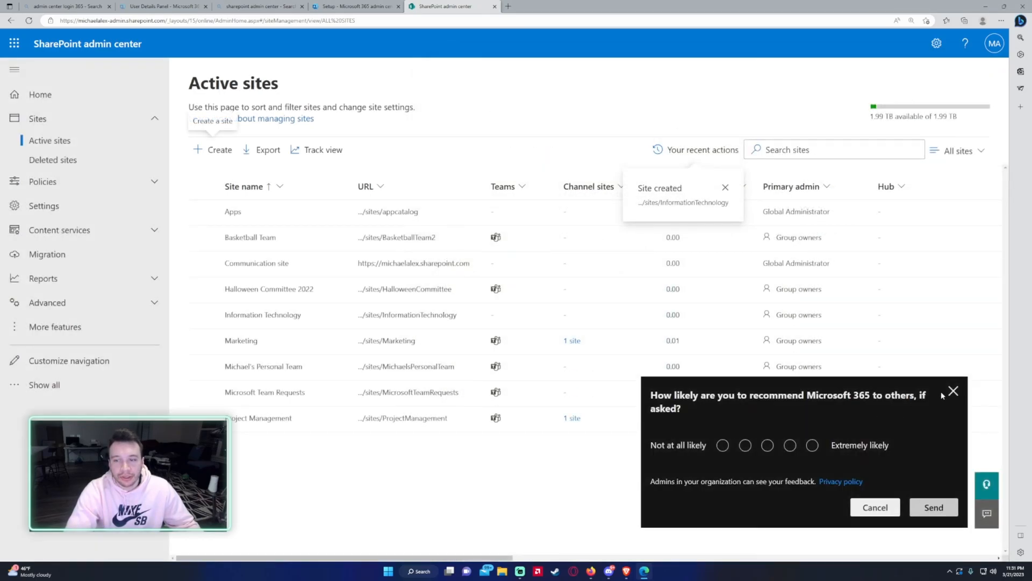
# - Dismiss the feedback survey and open the Information Technology site URL
pyautogui.click(952, 390)
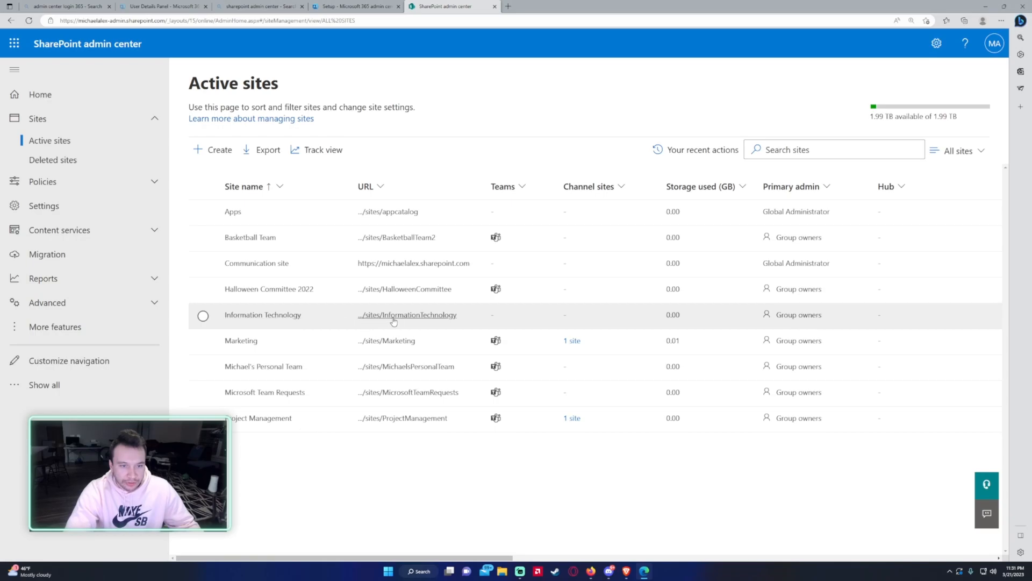
pyautogui.click(407, 314)
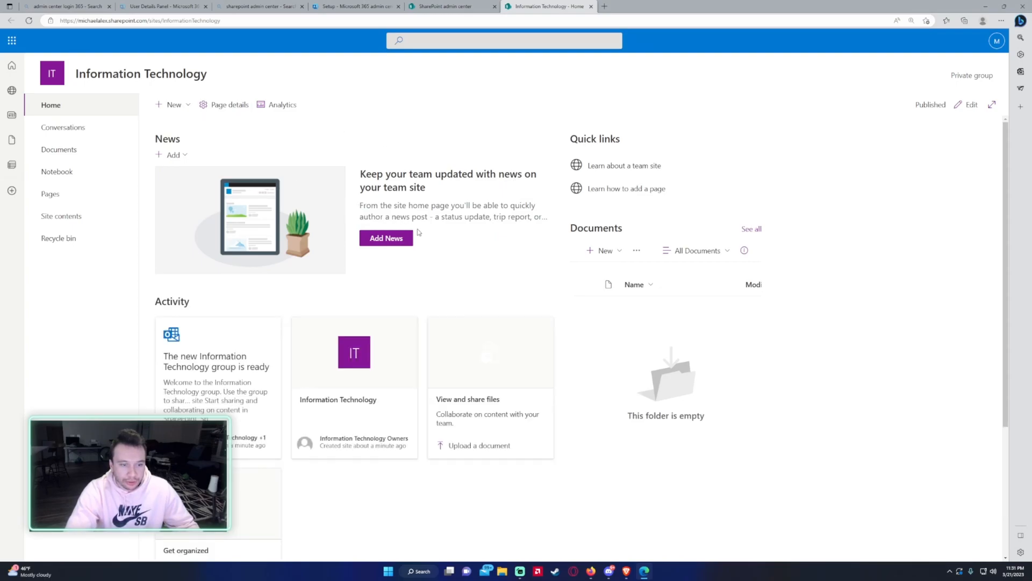
# - Review the site's Activity and Permissions details, then return to its home page
pyautogui.click(451, 6)
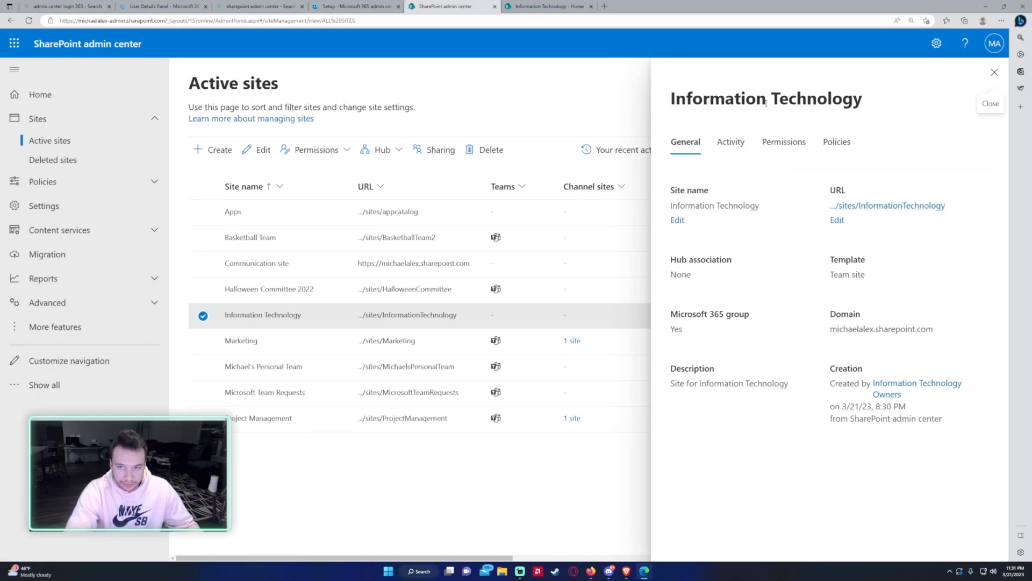
pyautogui.click(730, 142)
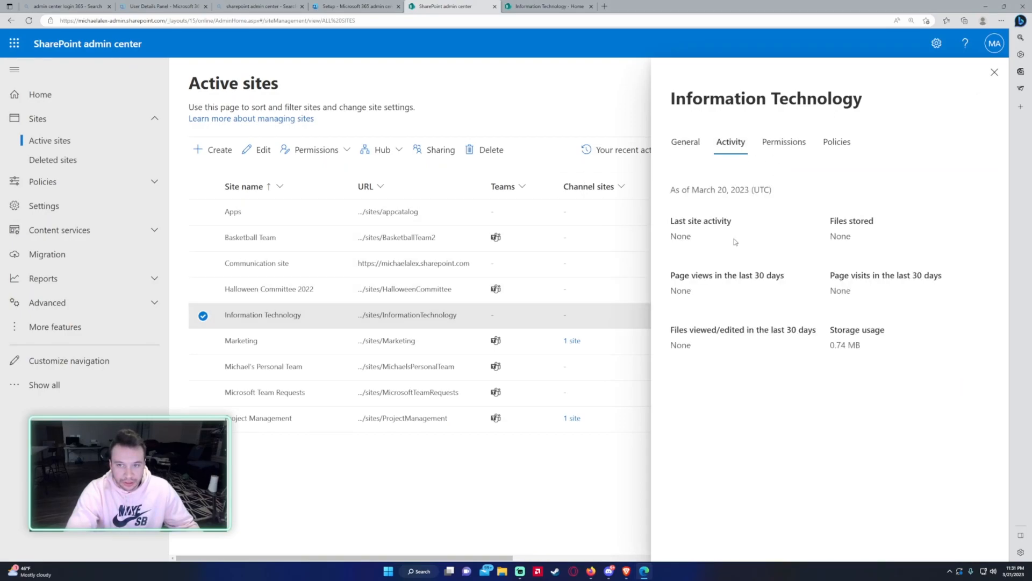
pyautogui.click(783, 141)
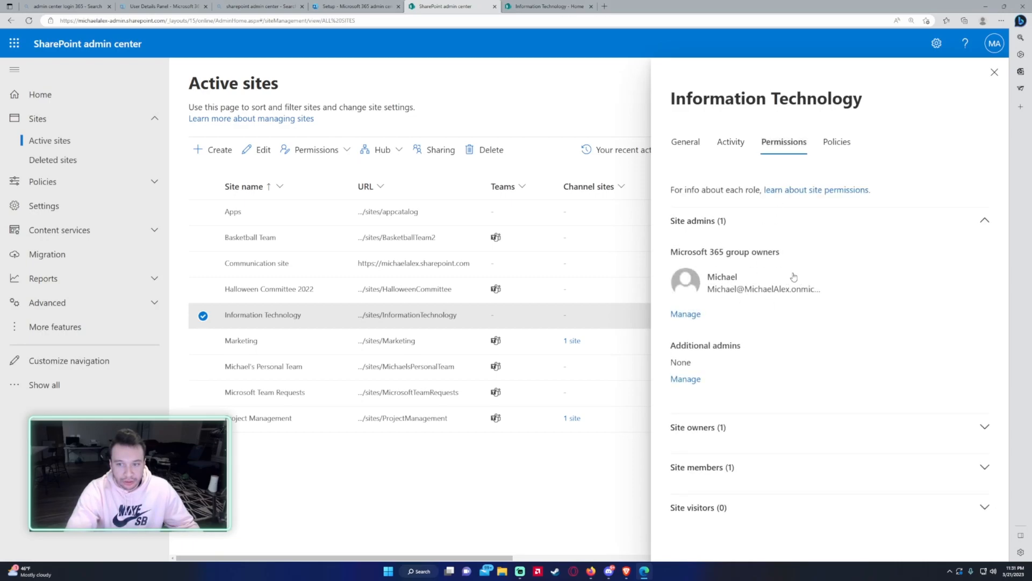
pyautogui.moveTo(727, 495)
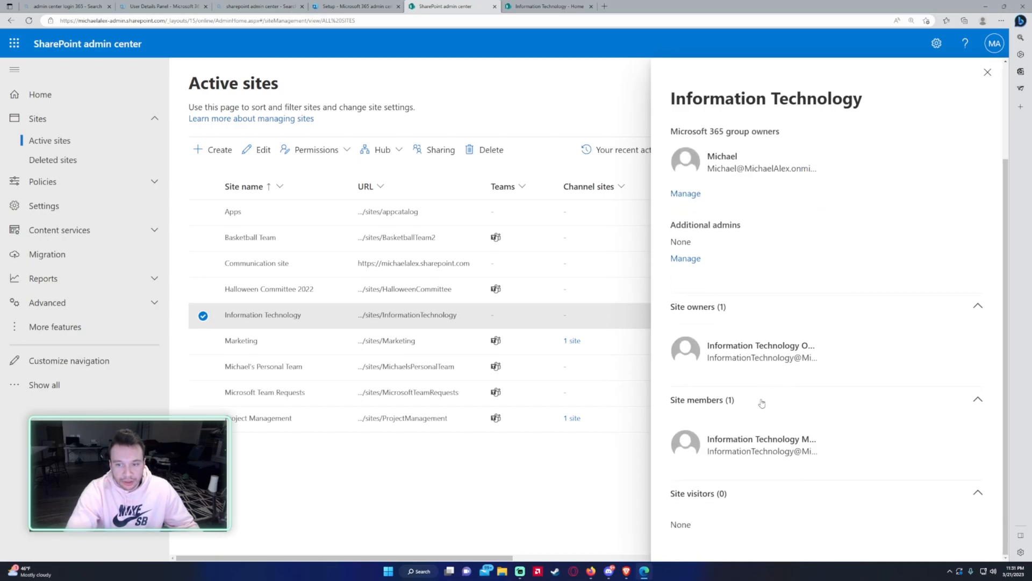
pyautogui.moveTo(786, 366)
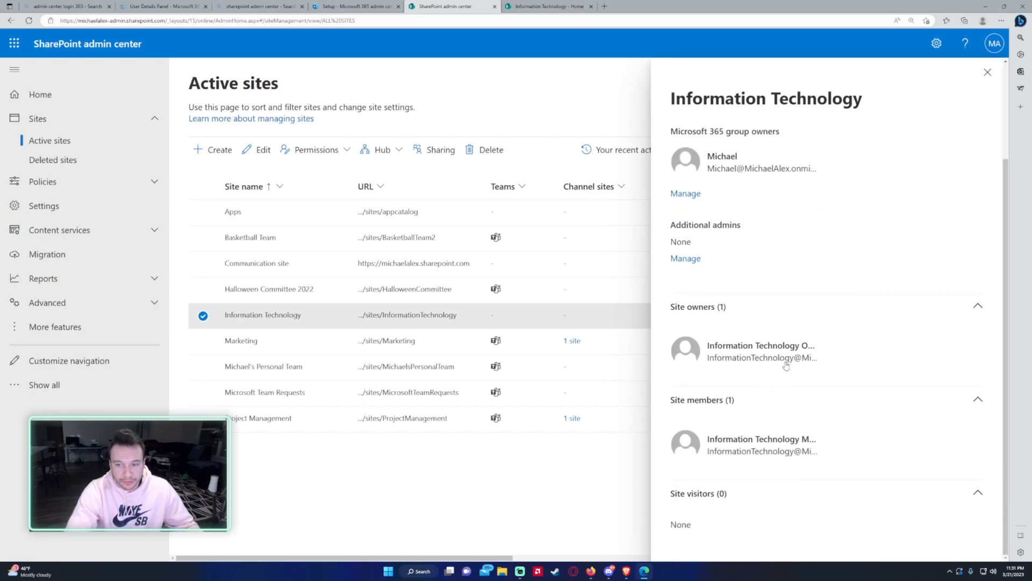
pyautogui.click(783, 141)
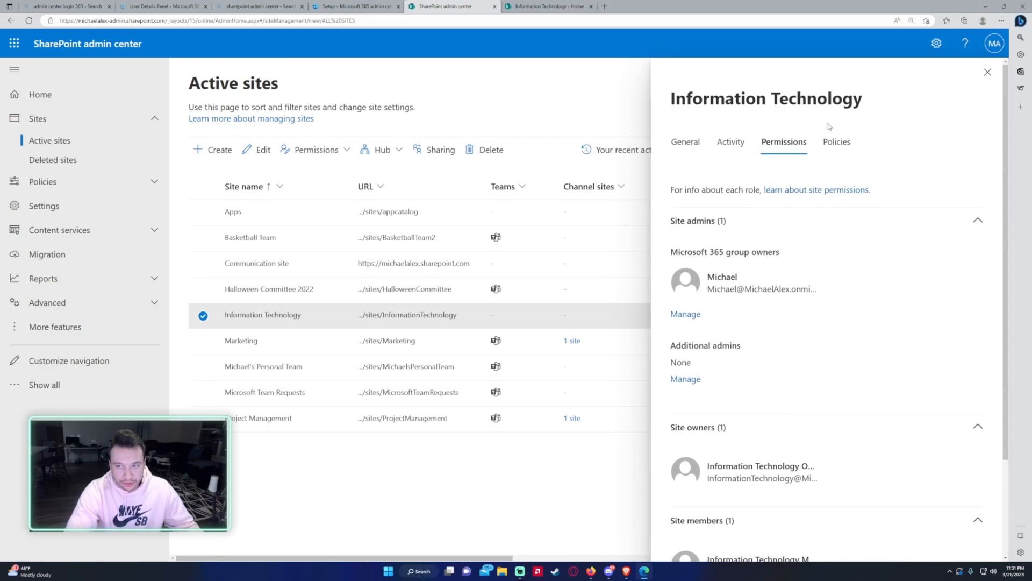
pyautogui.click(730, 141)
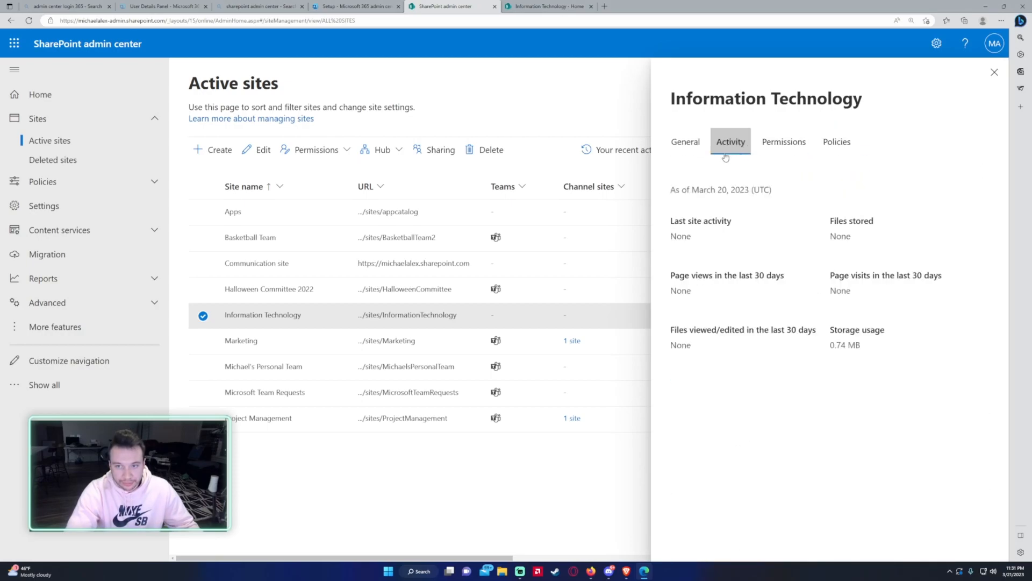
pyautogui.click(686, 141)
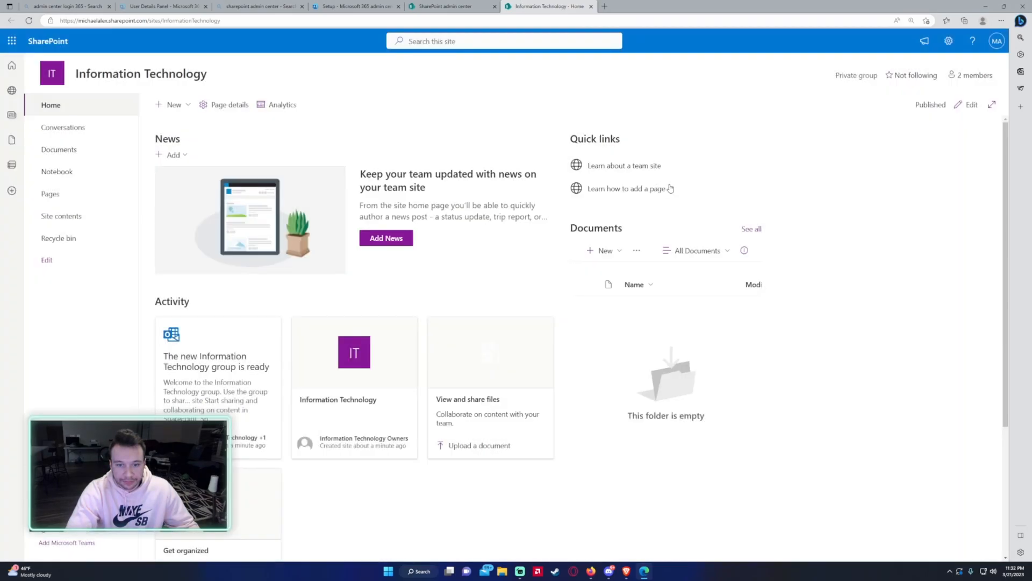
pyautogui.click(947, 41)
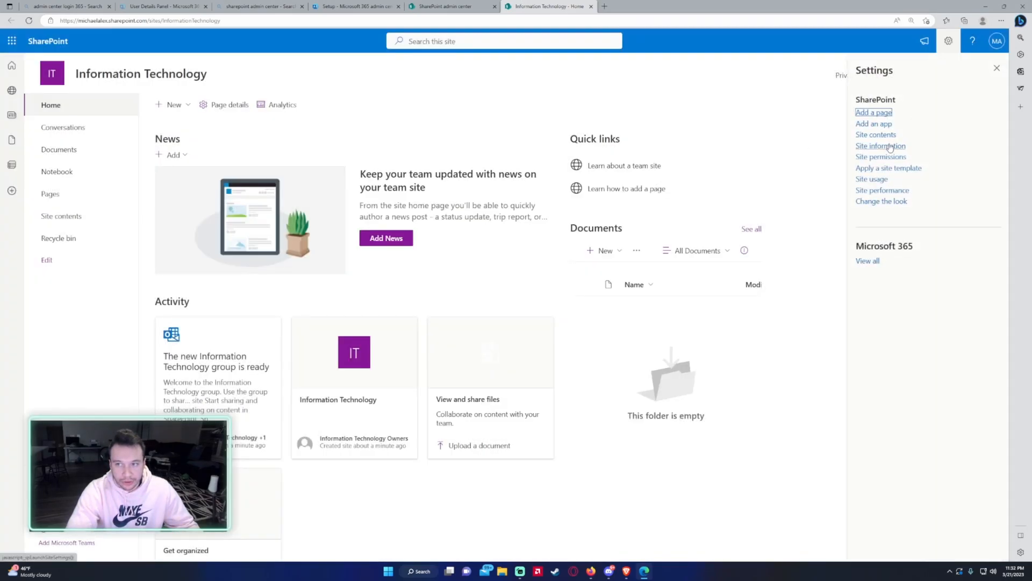
pyautogui.moveTo(880, 156)
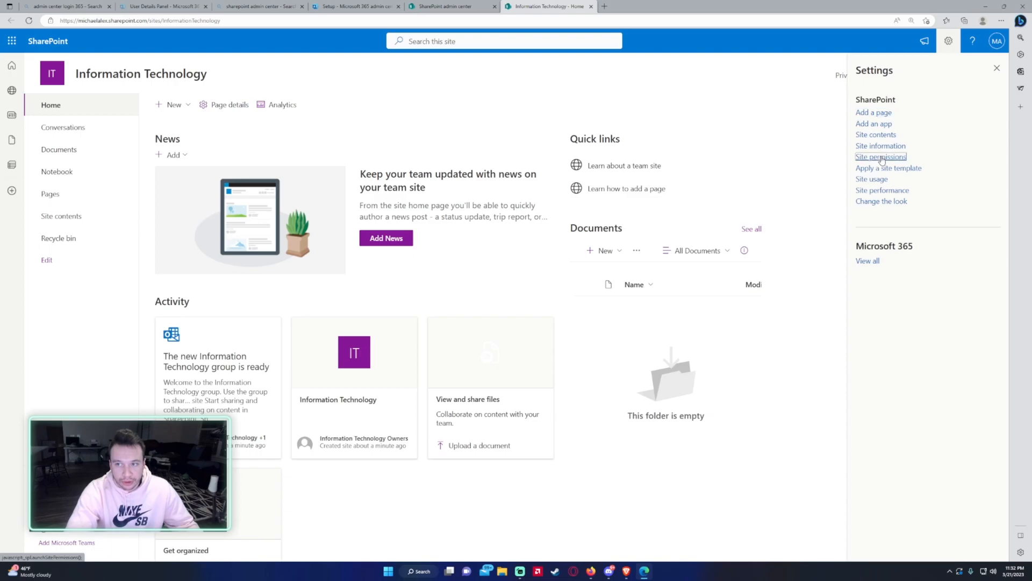
pyautogui.click(880, 156)
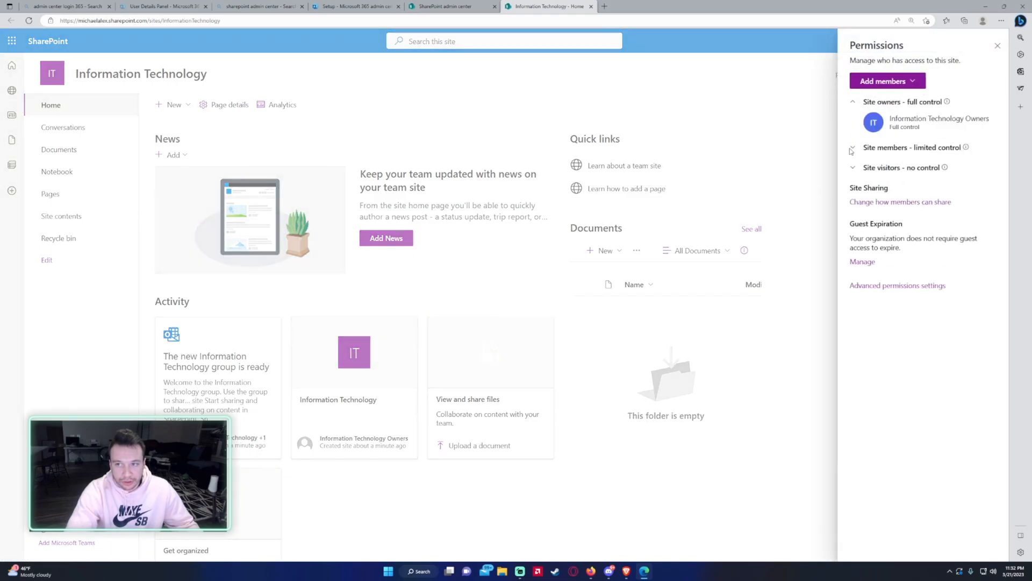
pyautogui.click(853, 147)
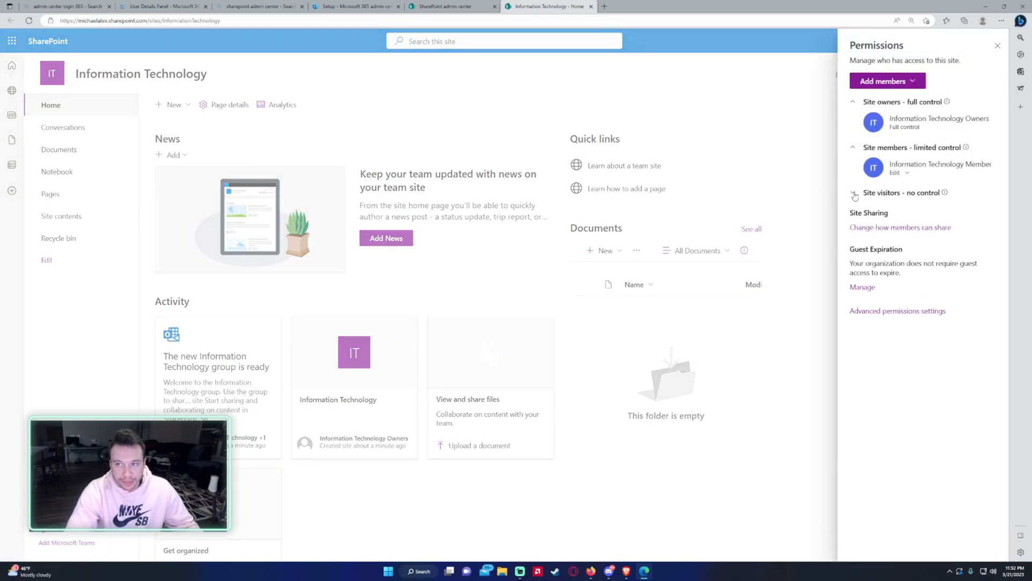
pyautogui.click(854, 193)
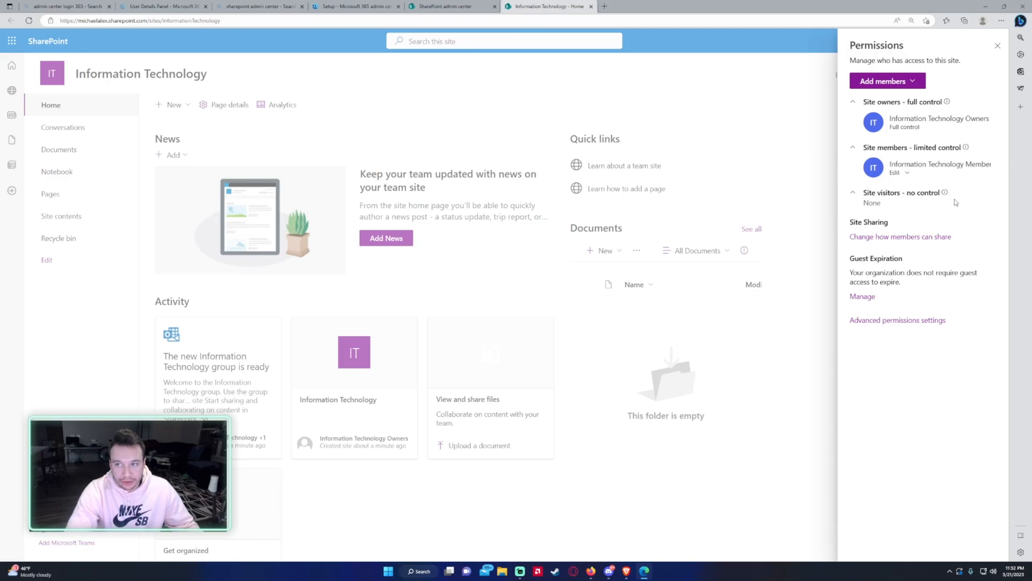
pyautogui.moveTo(963, 165)
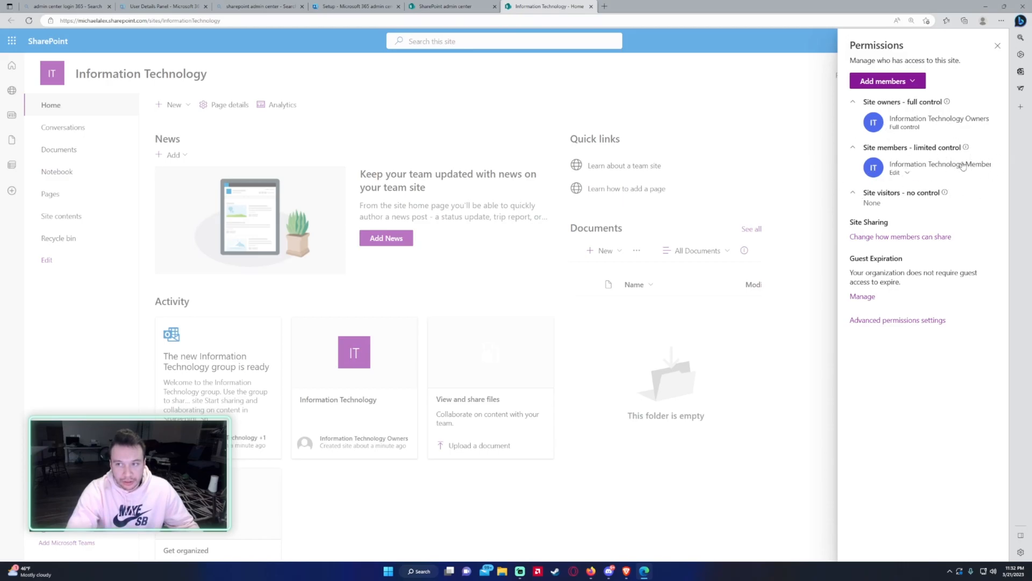
pyautogui.moveTo(914, 234)
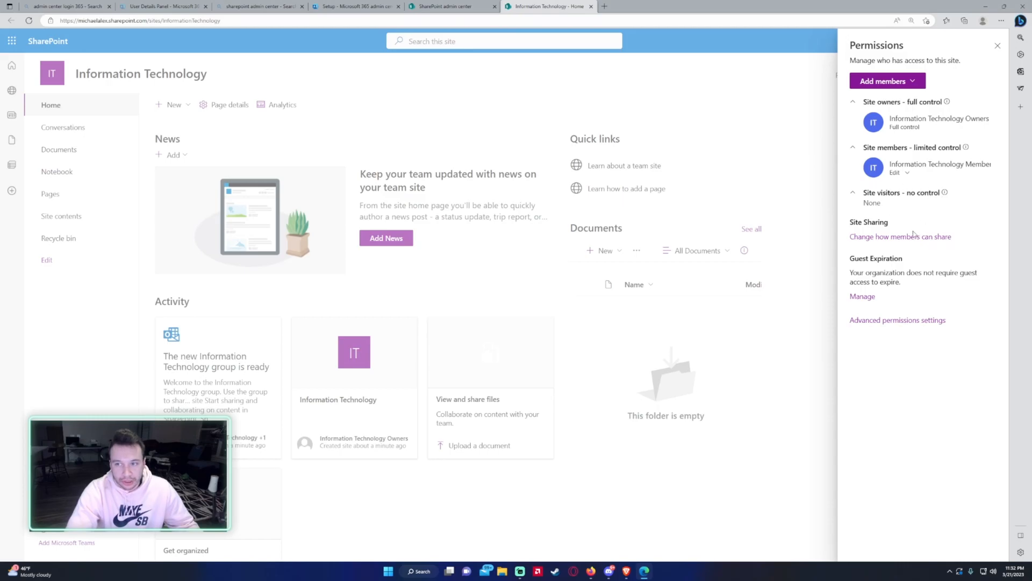
pyautogui.click(996, 45)
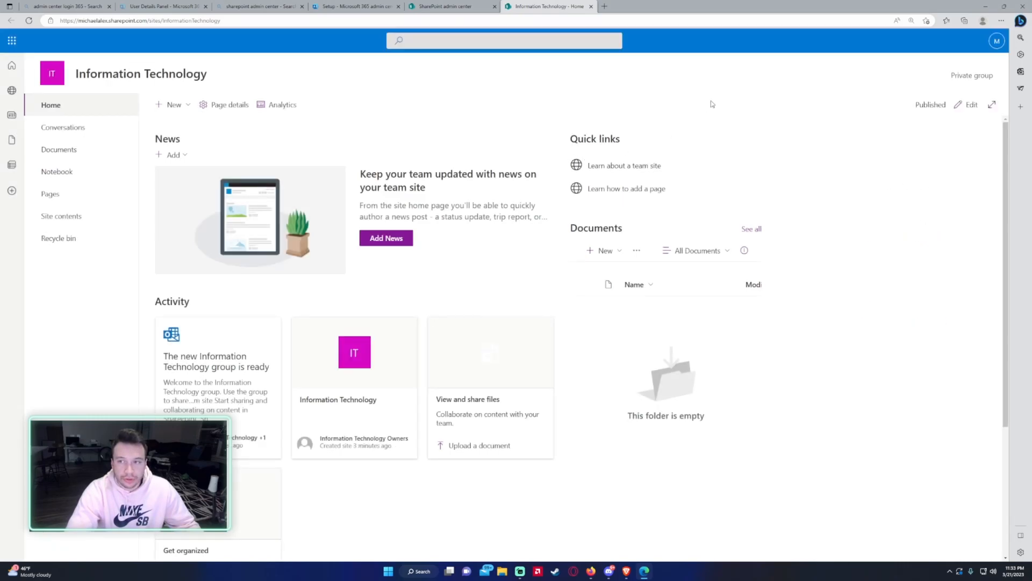
pyautogui.moveTo(781, 111)
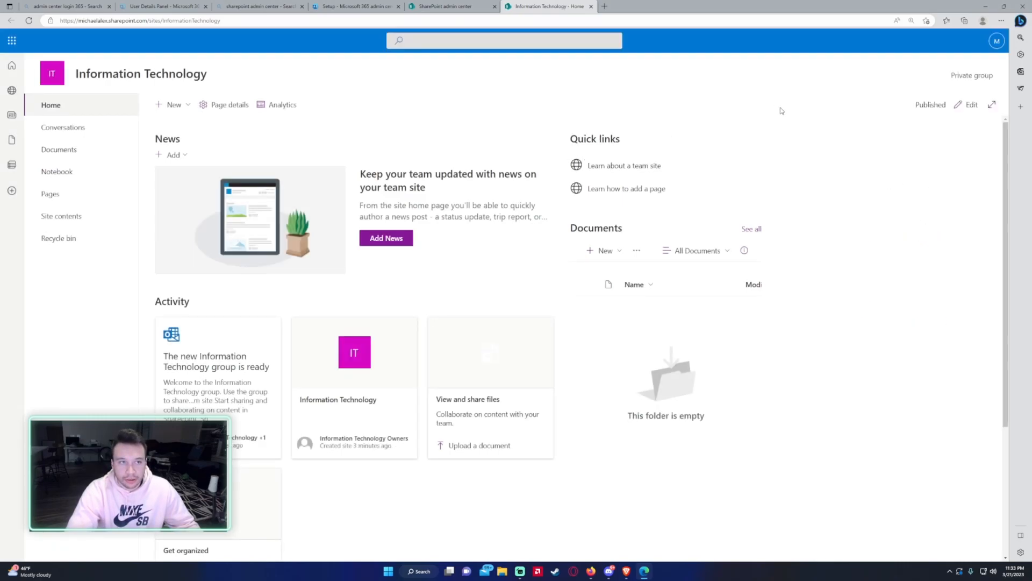
pyautogui.moveTo(918, 69)
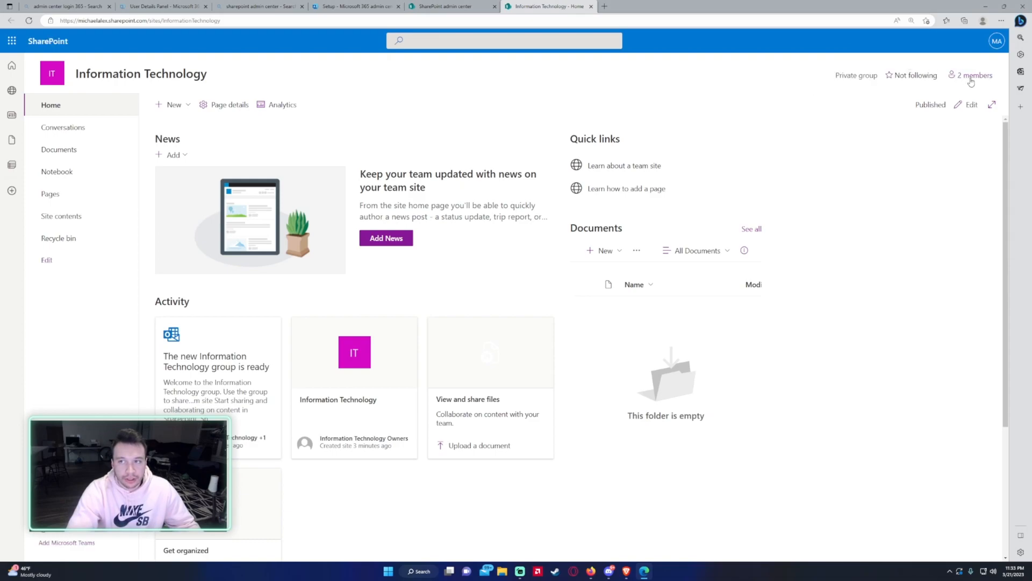
pyautogui.click(972, 75)
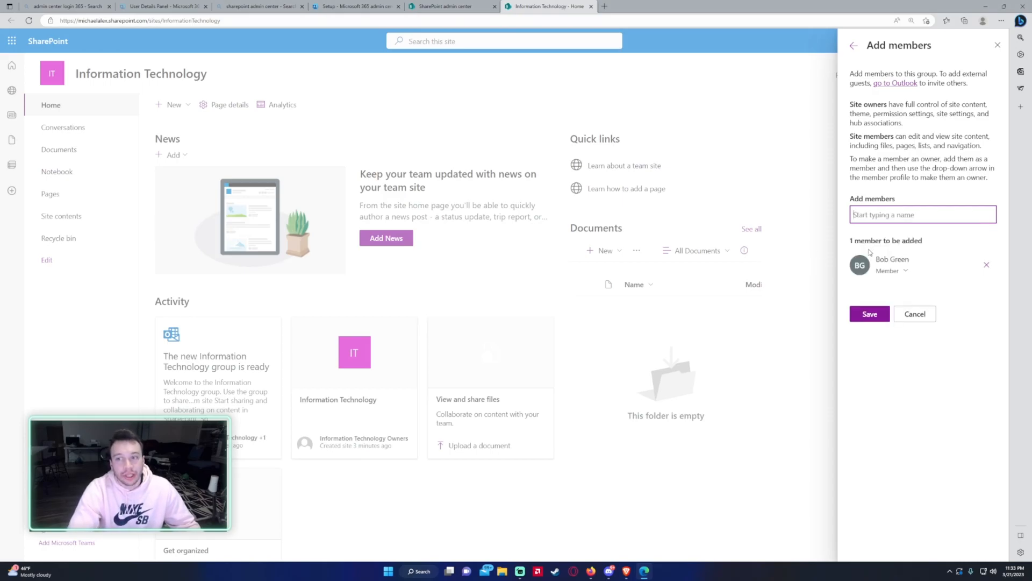
pyautogui.click(904, 271)
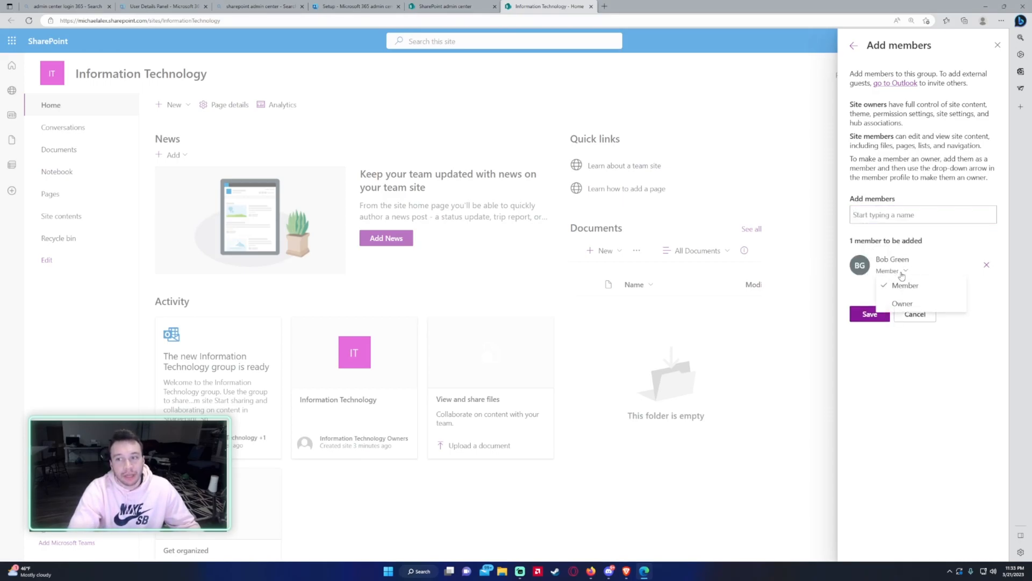
pyautogui.click(905, 285)
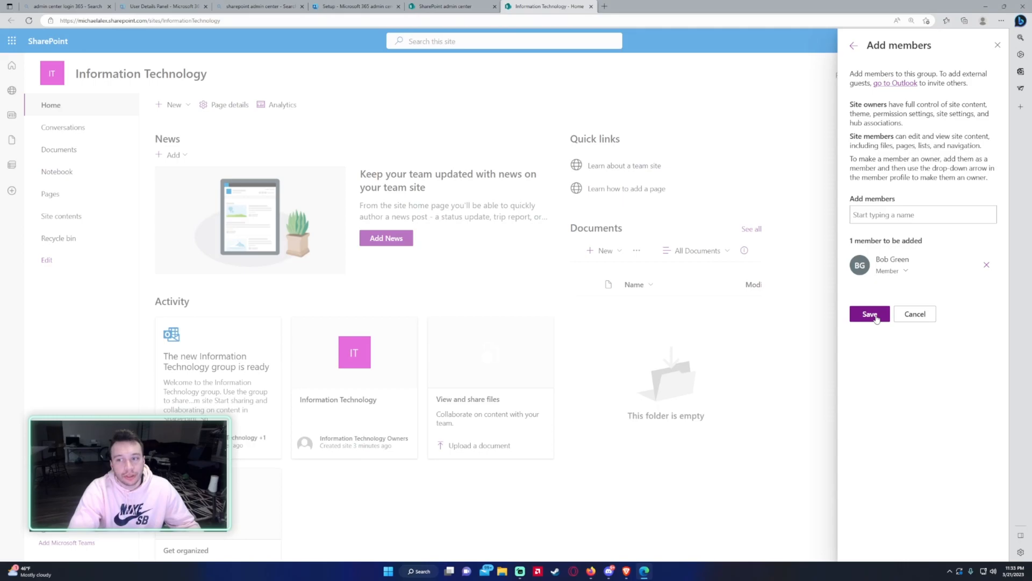
pyautogui.click(868, 314)
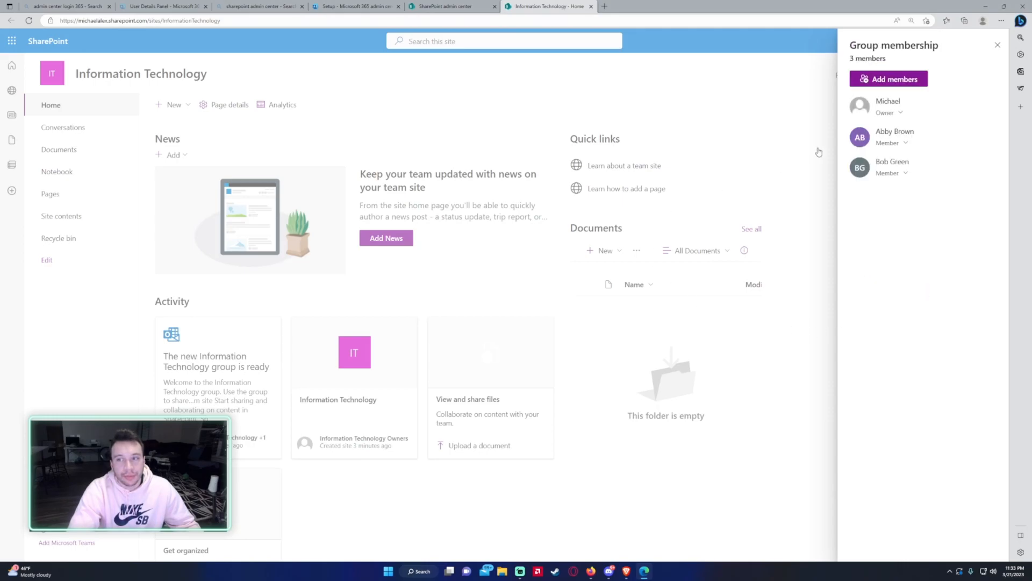
pyautogui.moveTo(876, 199)
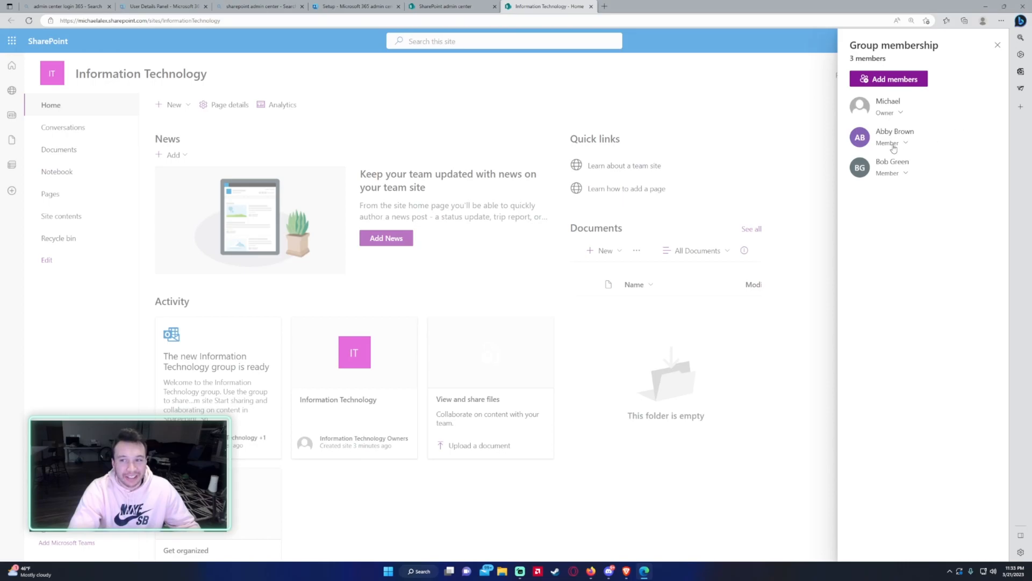
pyautogui.click(890, 143)
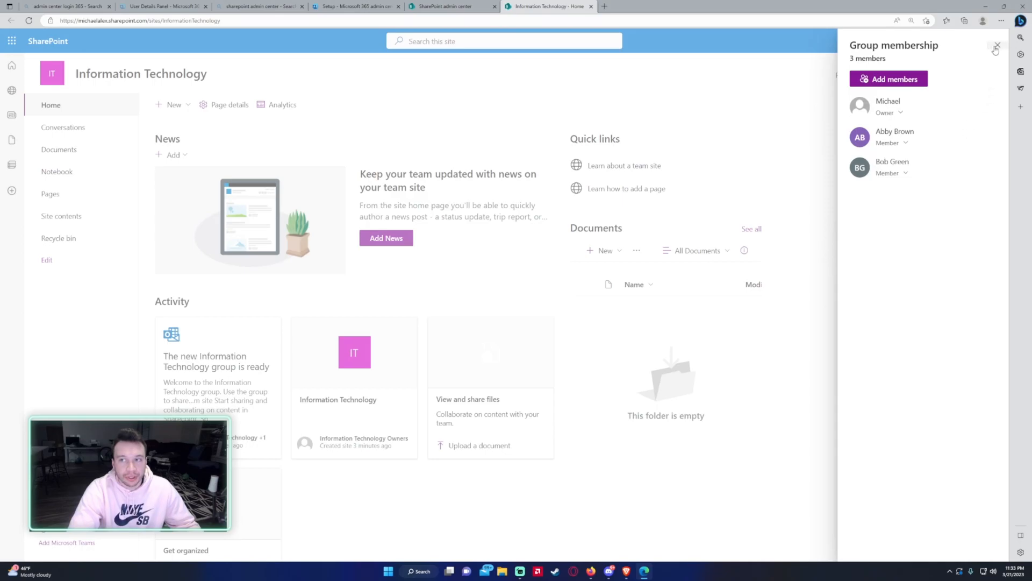
pyautogui.click(997, 47)
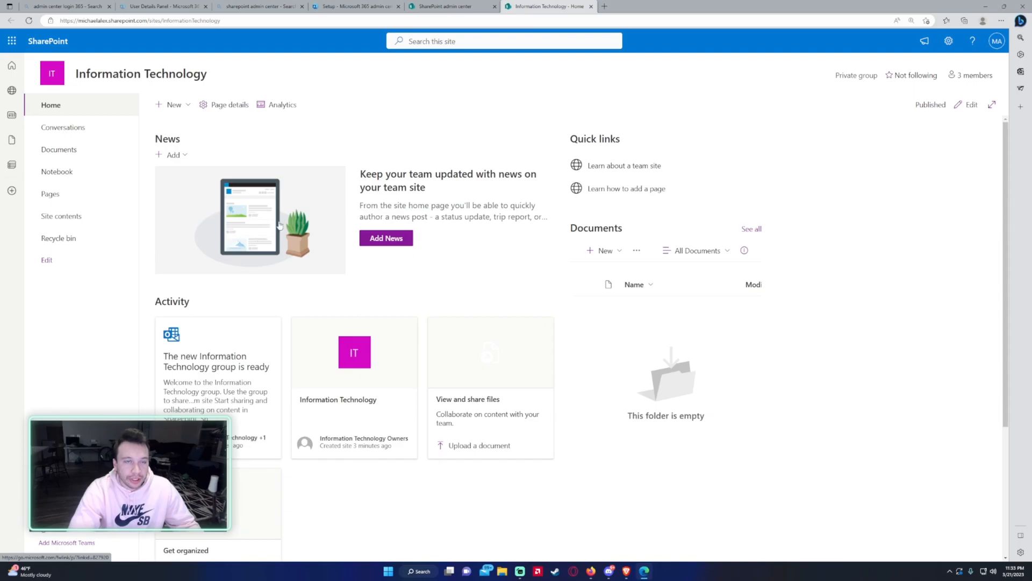
# - Return to the SharePoint admin center tab and open the Home dashboard
pyautogui.click(452, 6)
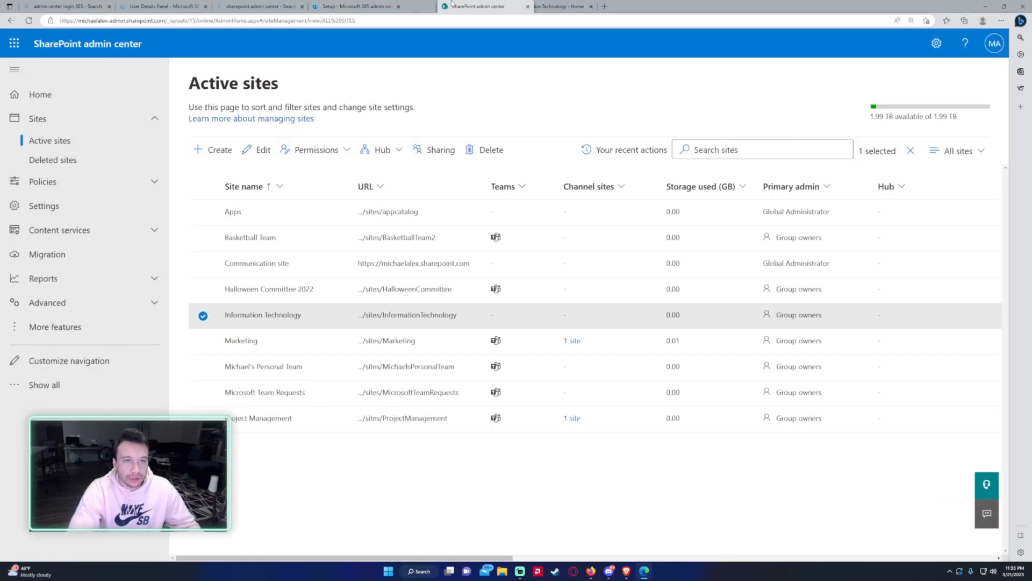
pyautogui.click(39, 94)
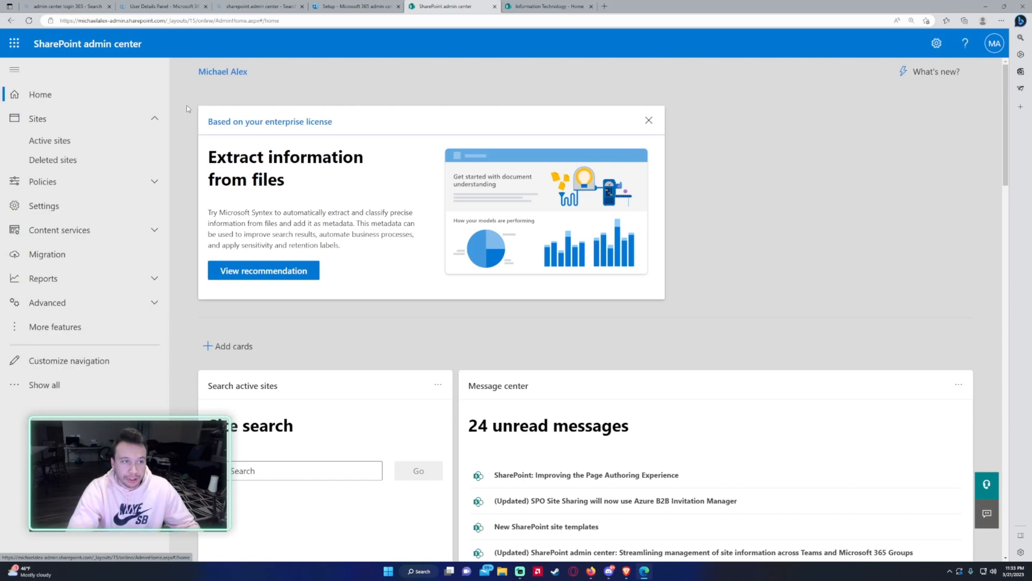
pyautogui.moveTo(187, 110)
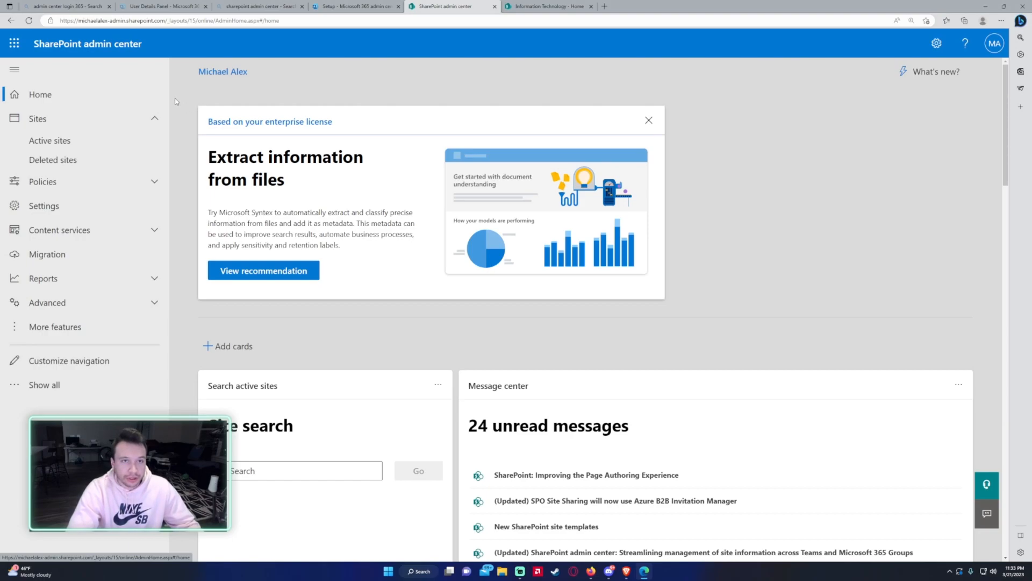
pyautogui.moveTo(422, 59)
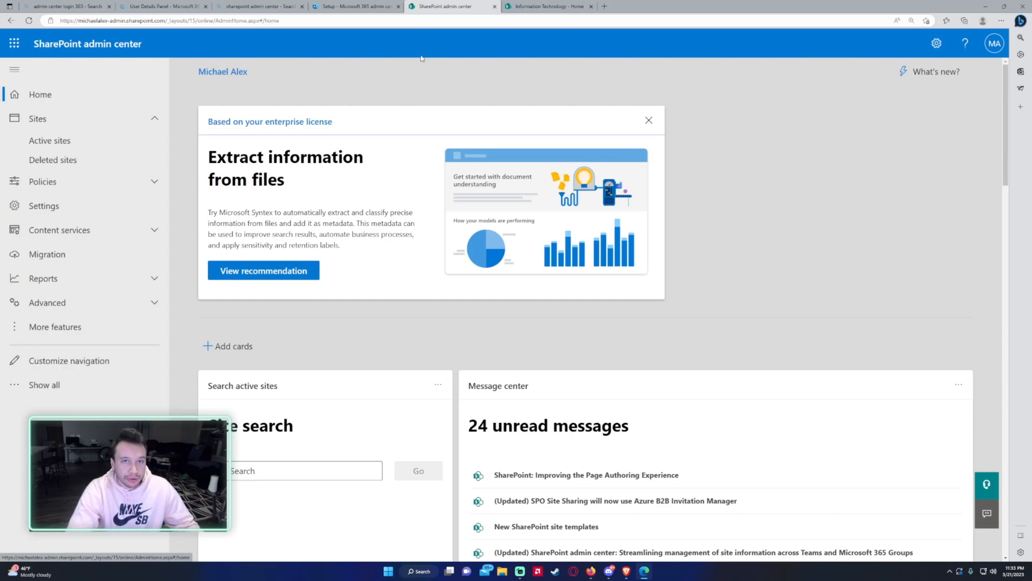
pyautogui.moveTo(381, 159)
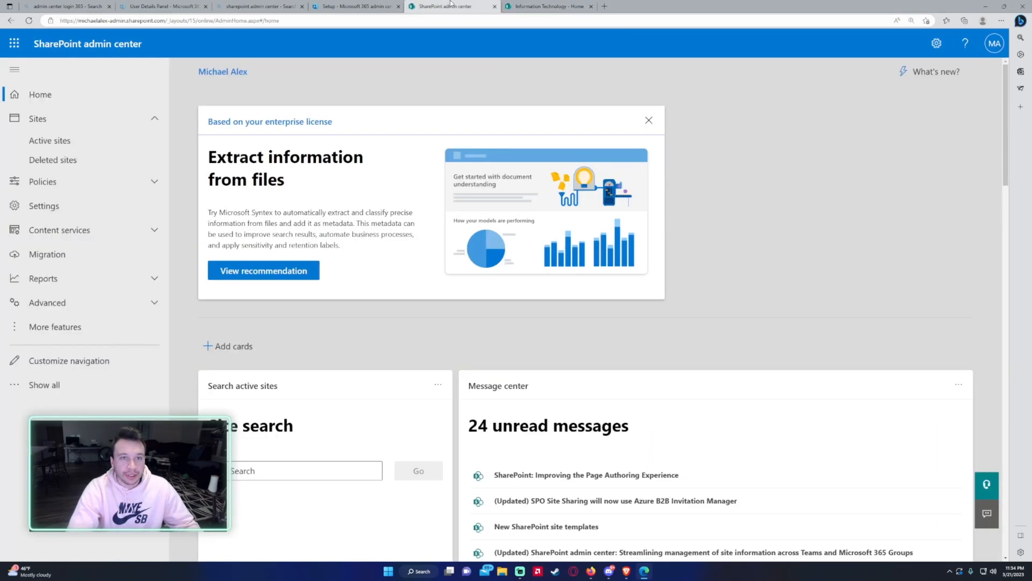
pyautogui.moveTo(518, 66)
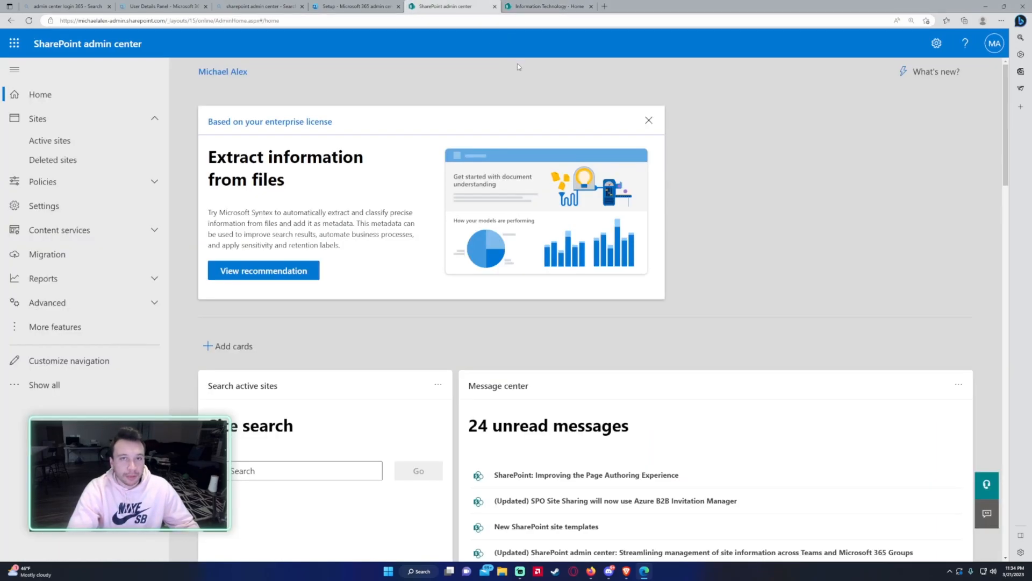
pyautogui.moveTo(514, 79)
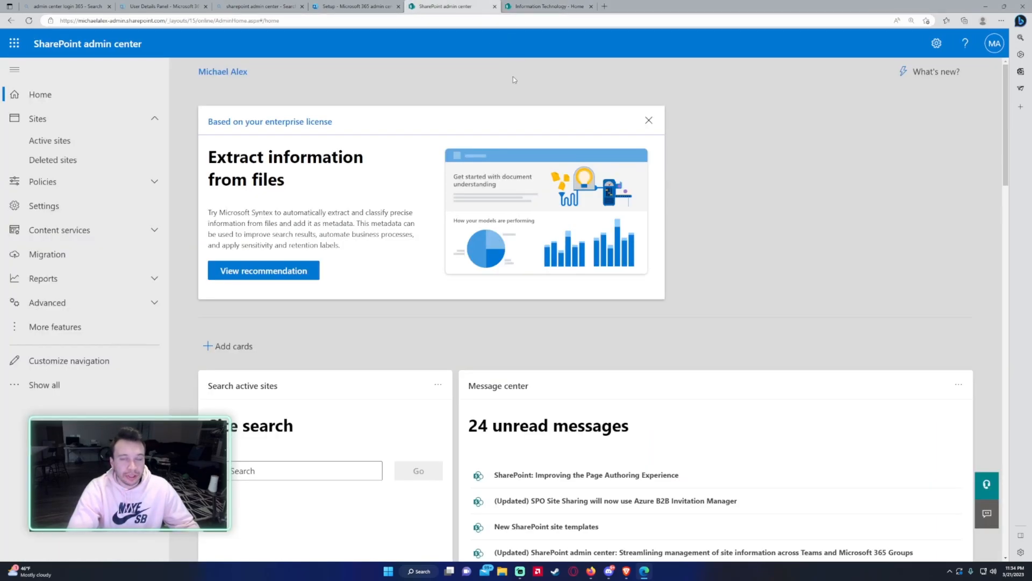